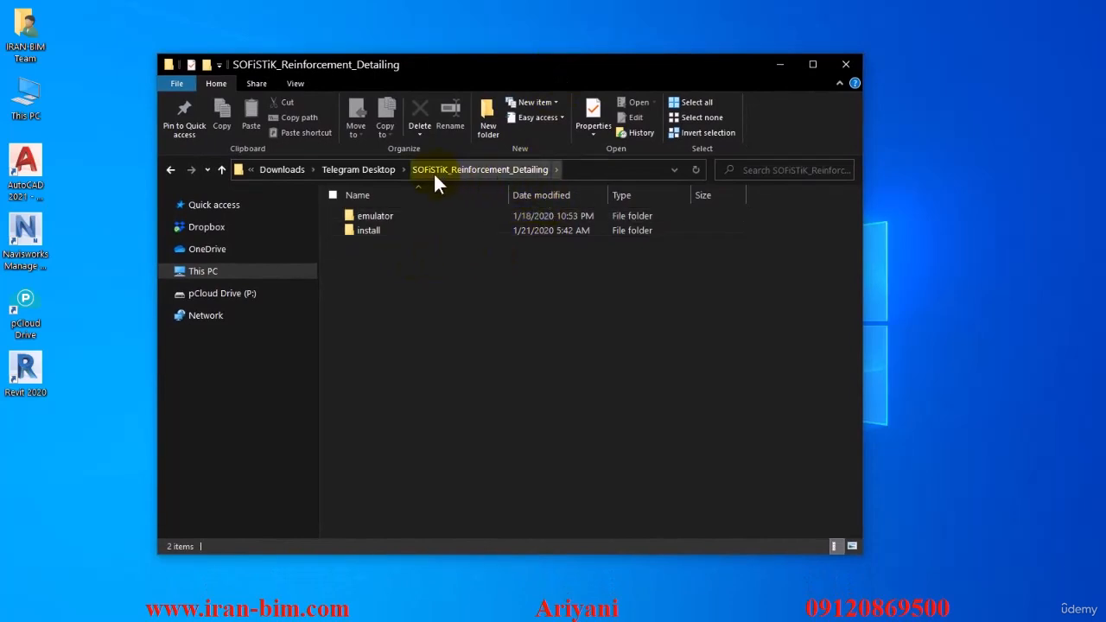
left_click(375, 215)
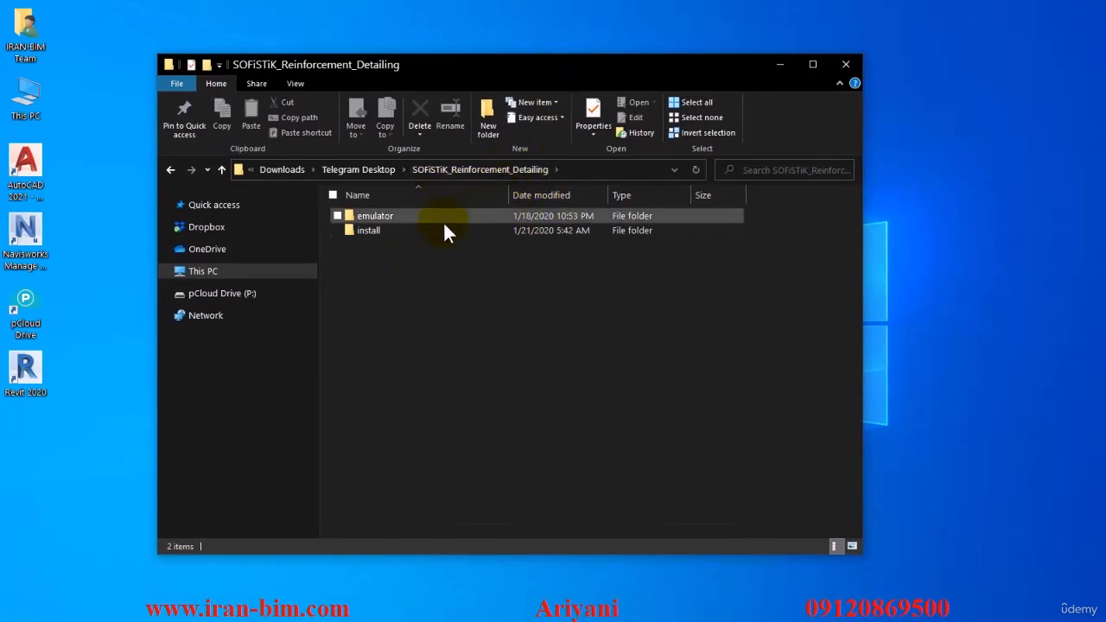
left_click(397, 268)
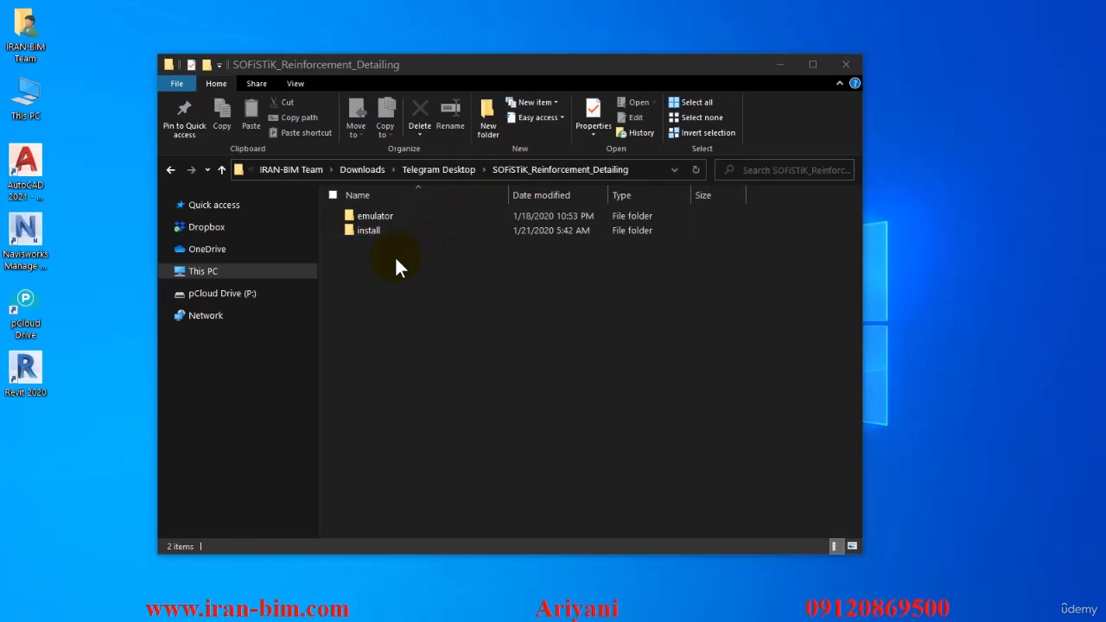
mouse_move(396, 263)
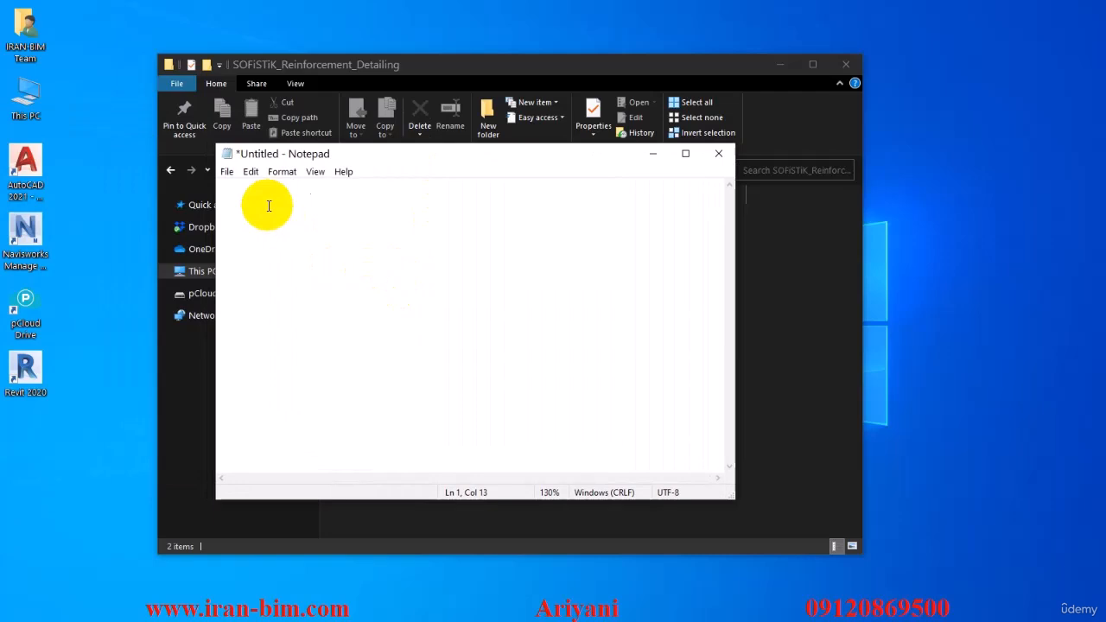
type("@RevitAddOns")
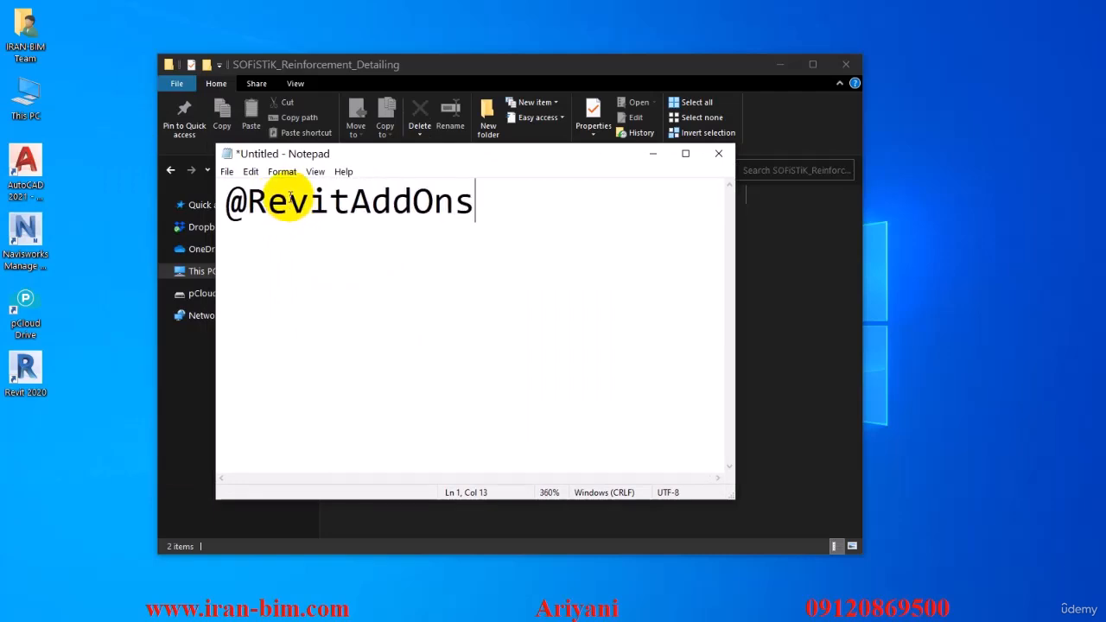
scroll("up", 3)
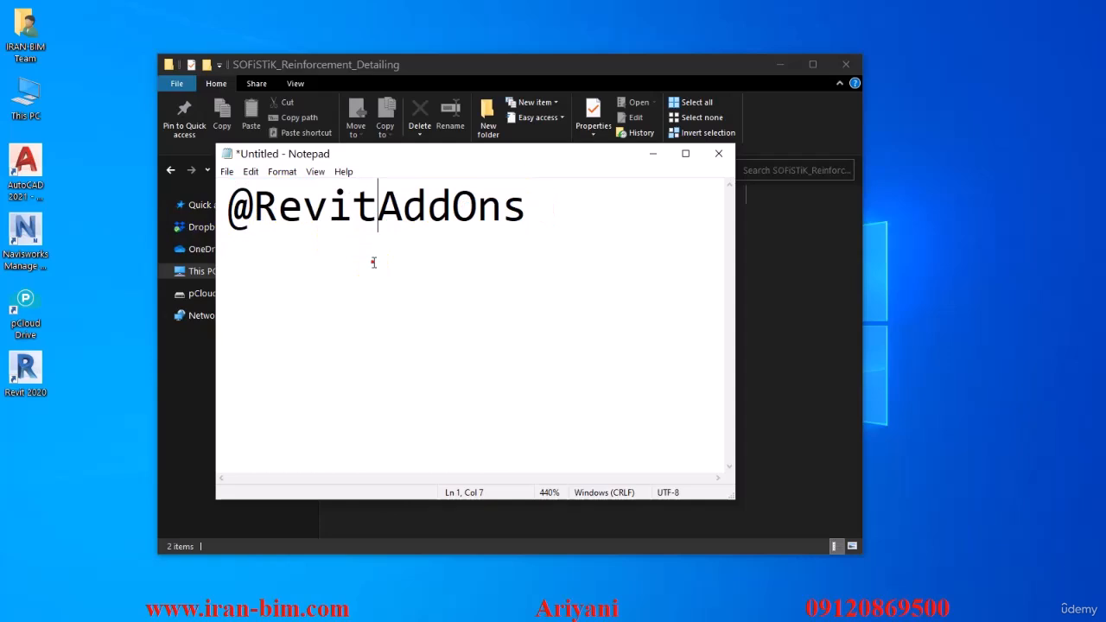
mouse_move(355, 260)
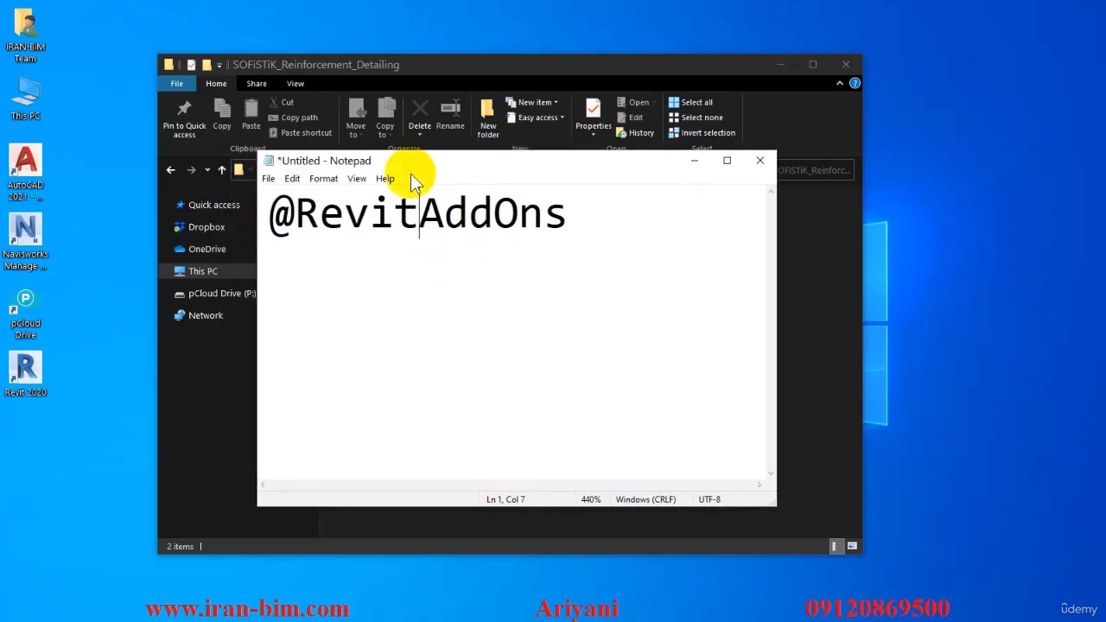
mouse_move(361, 244)
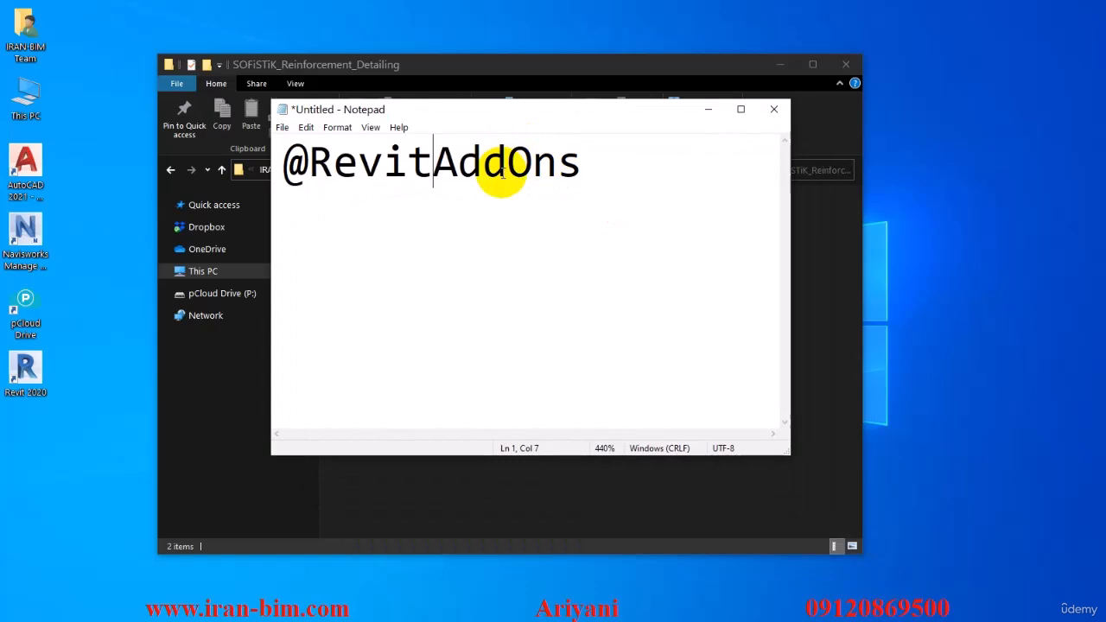
mouse_move(1093, 138)
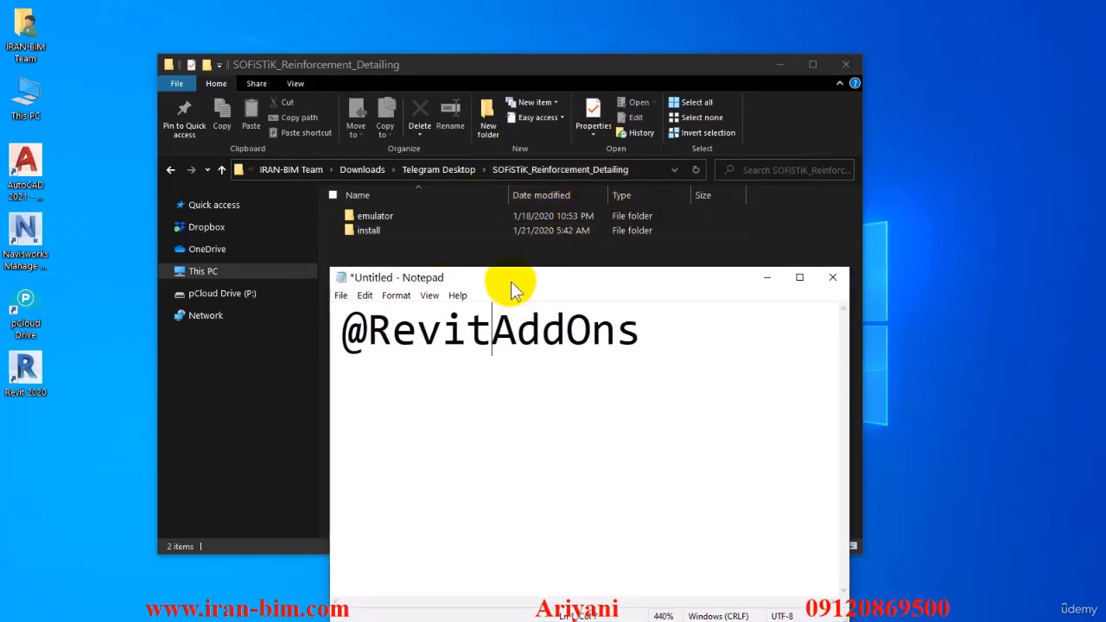
left_click_drag(510, 278, 506, 247)
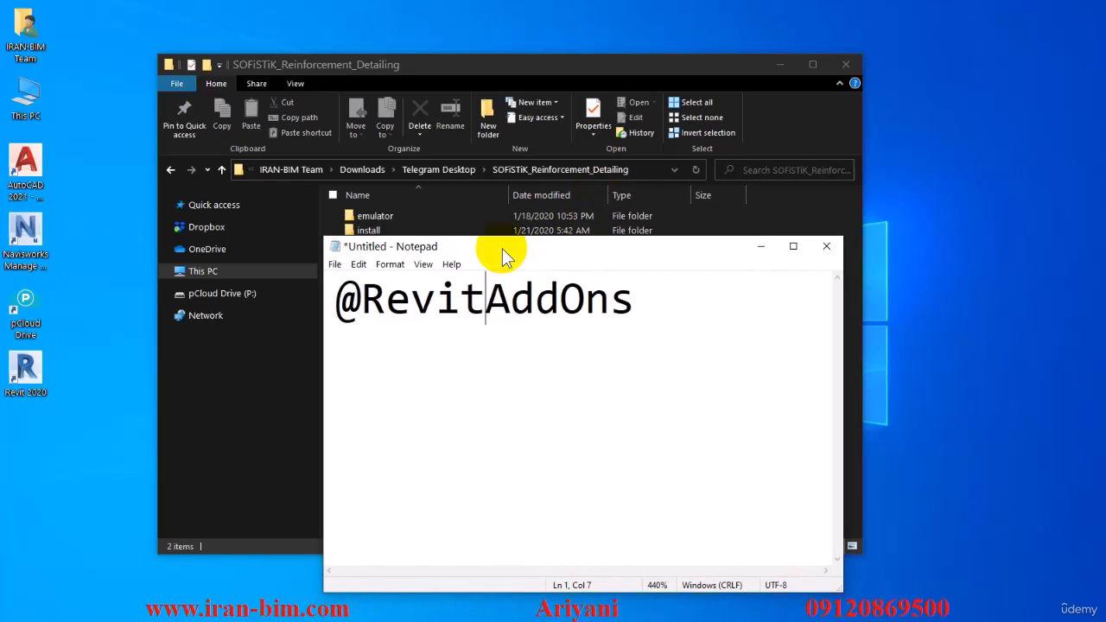
mouse_move(350, 247)
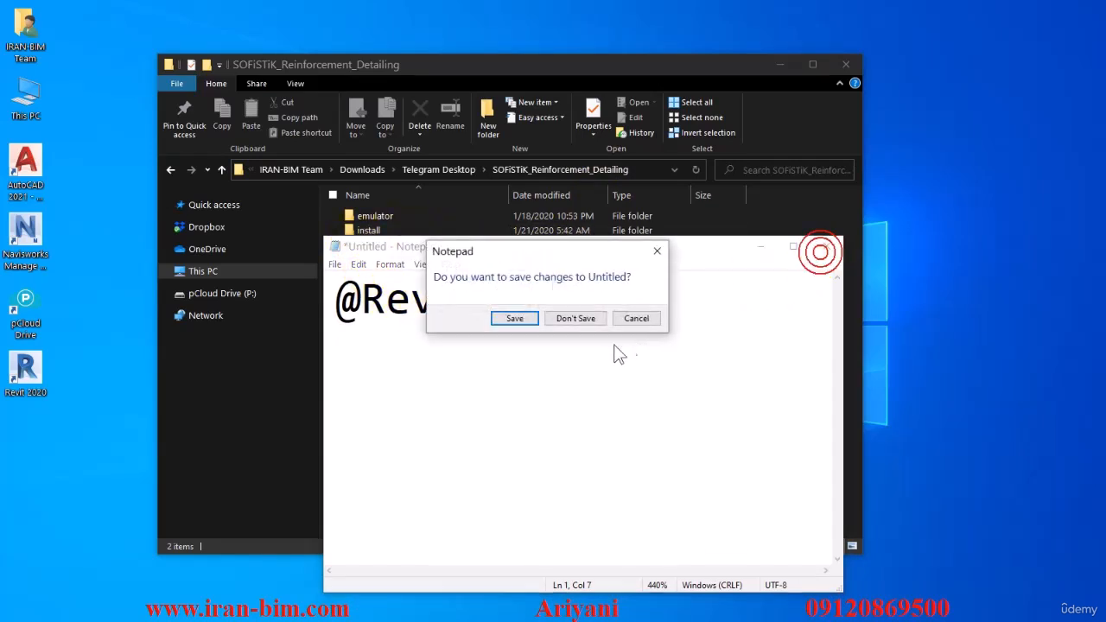
Step: Discard the note and run SOFiSTiK_Reinforcement_Detailing_2020.msi from the install folder
left_click(576, 318)
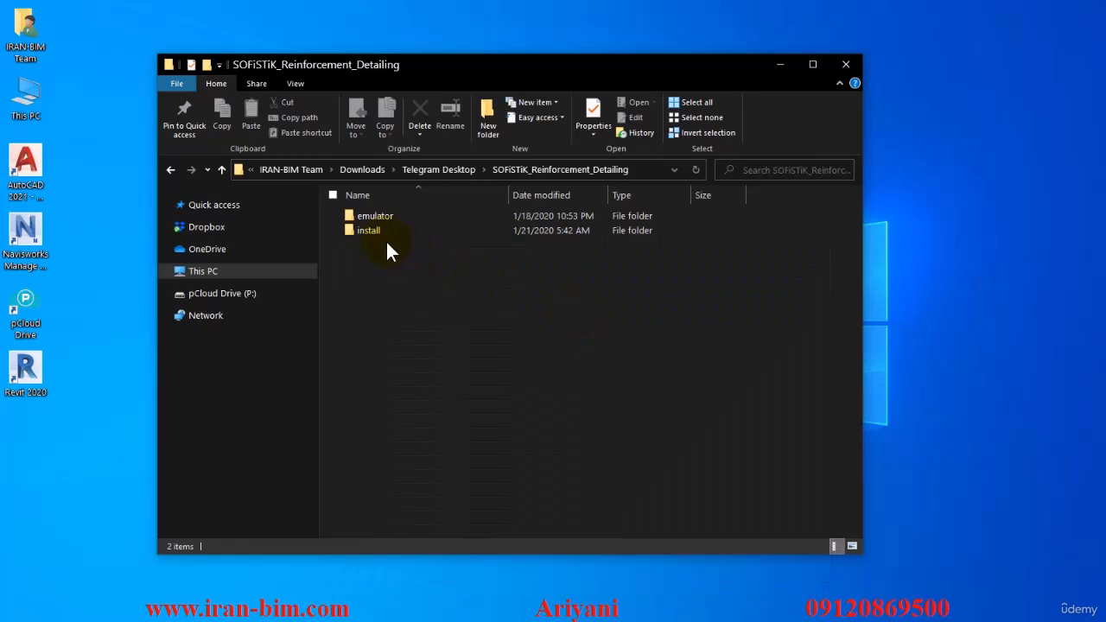
double_click(368, 230)
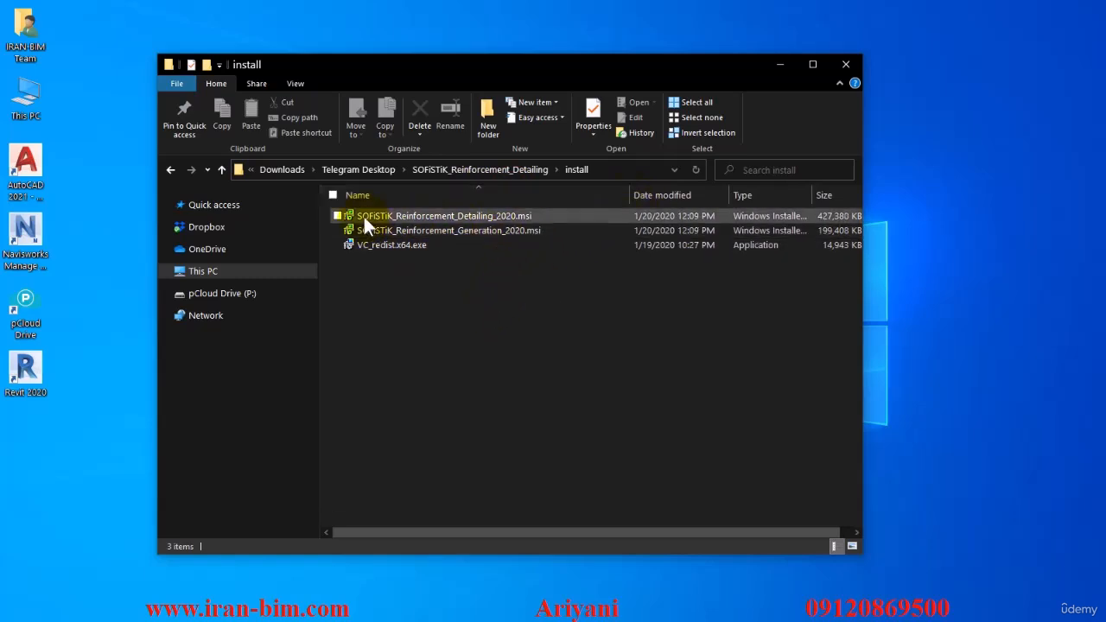
left_click(443, 216)
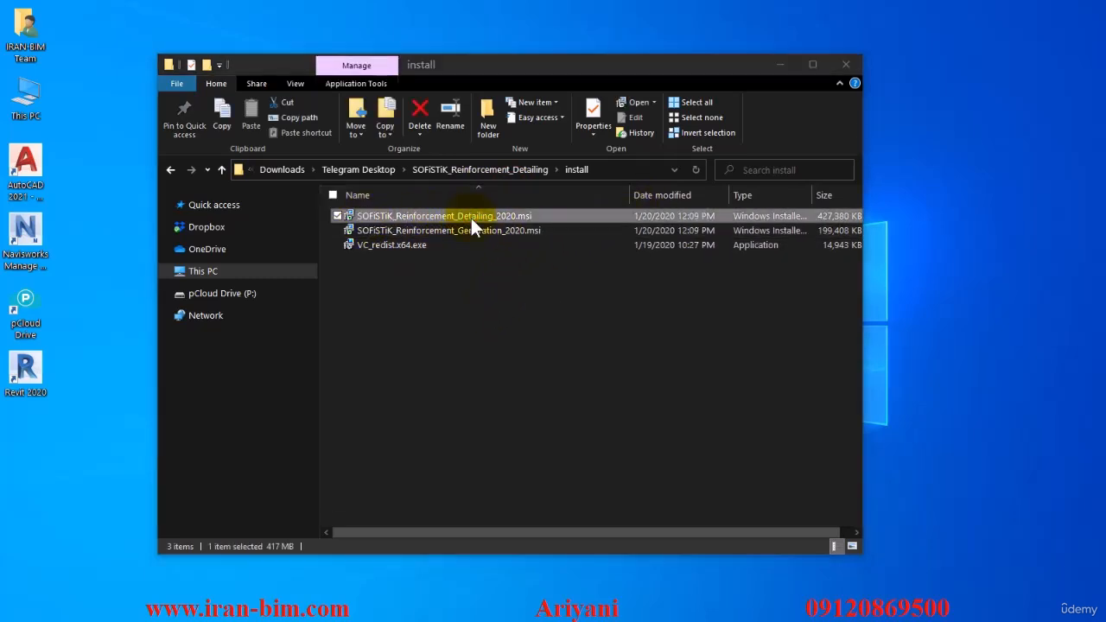
double_click(443, 215)
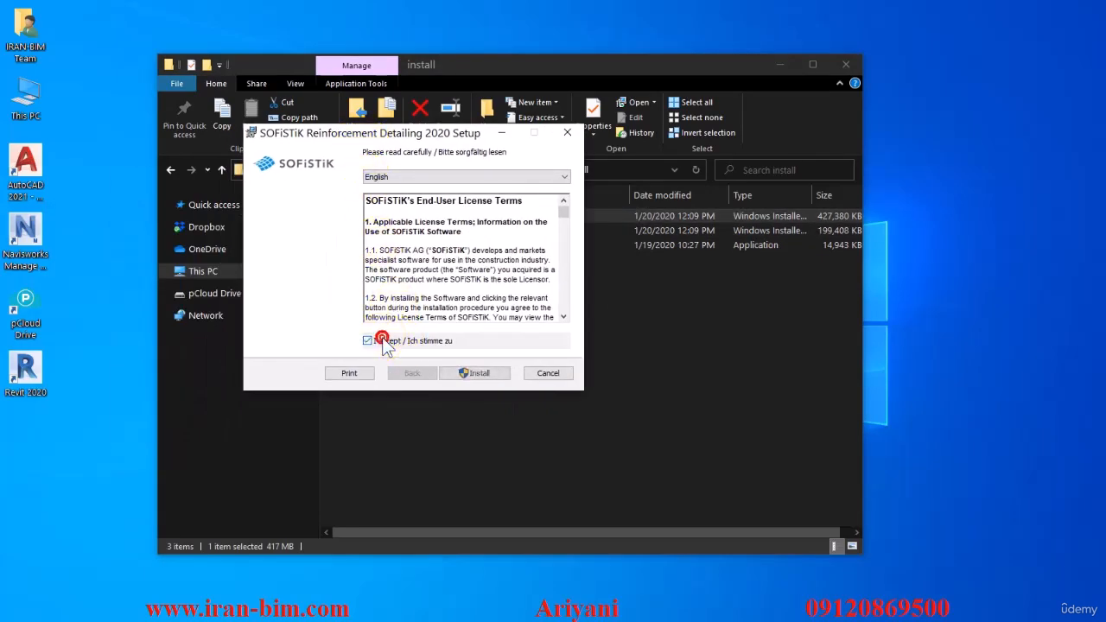
Step: Accept the license, install Reinforcement Detailing 2020, and click Finish when setup completes
left_click(475, 372)
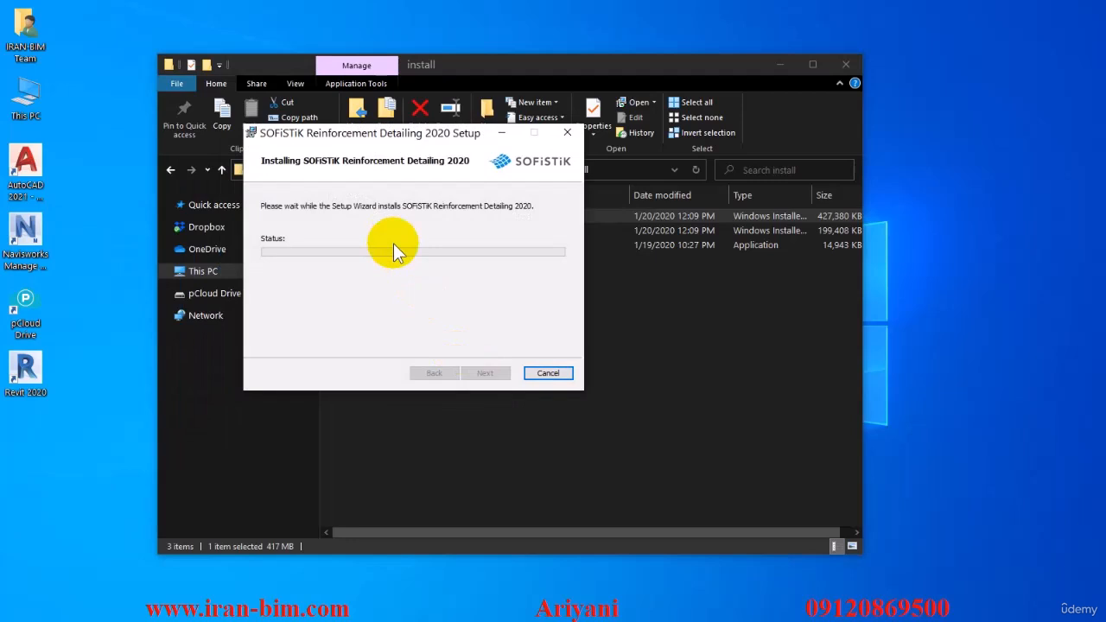
mouse_move(394, 169)
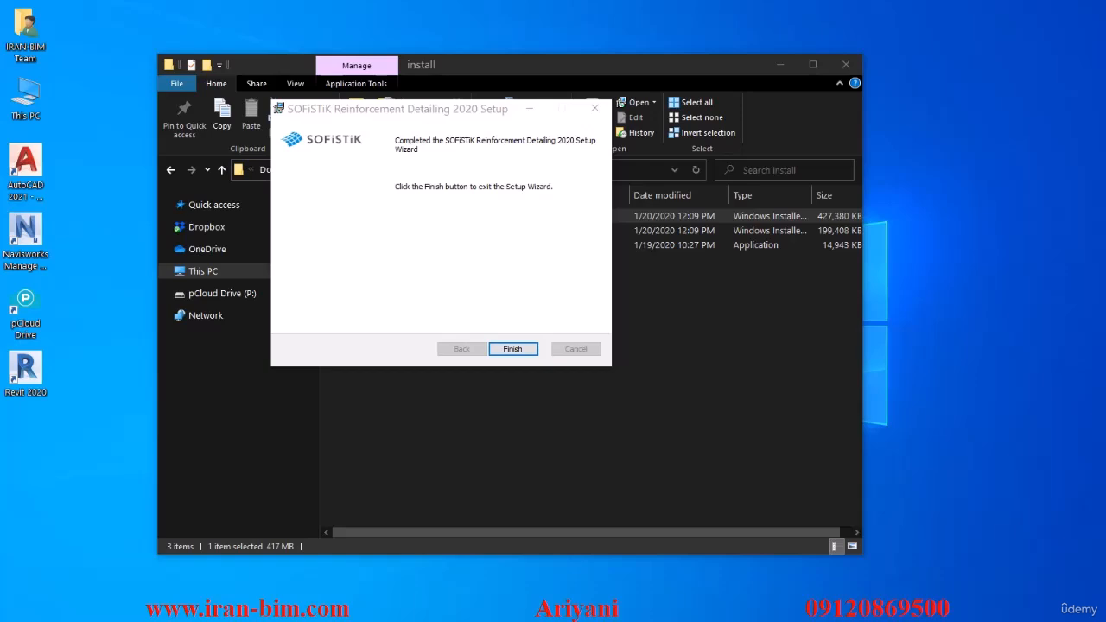
mouse_move(506, 333)
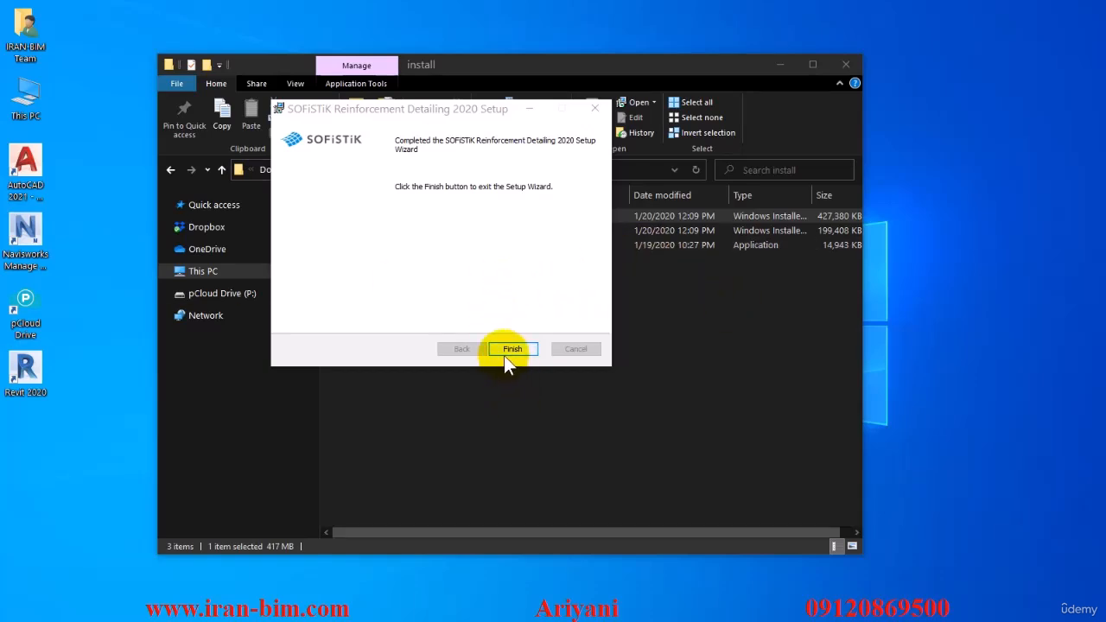
left_click(512, 348)
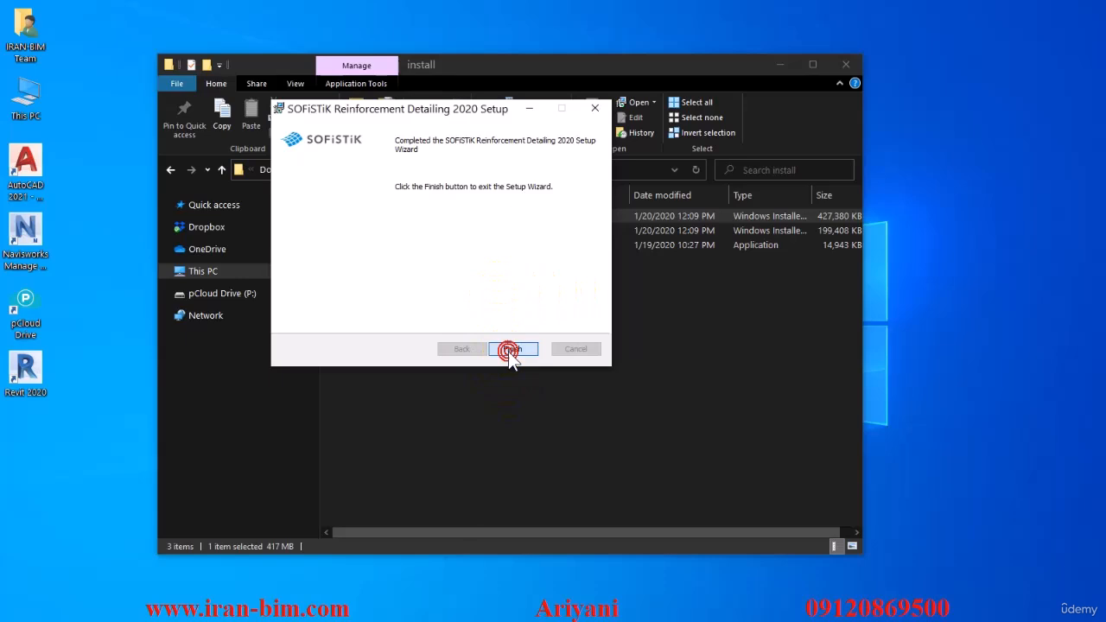
left_click(512, 349)
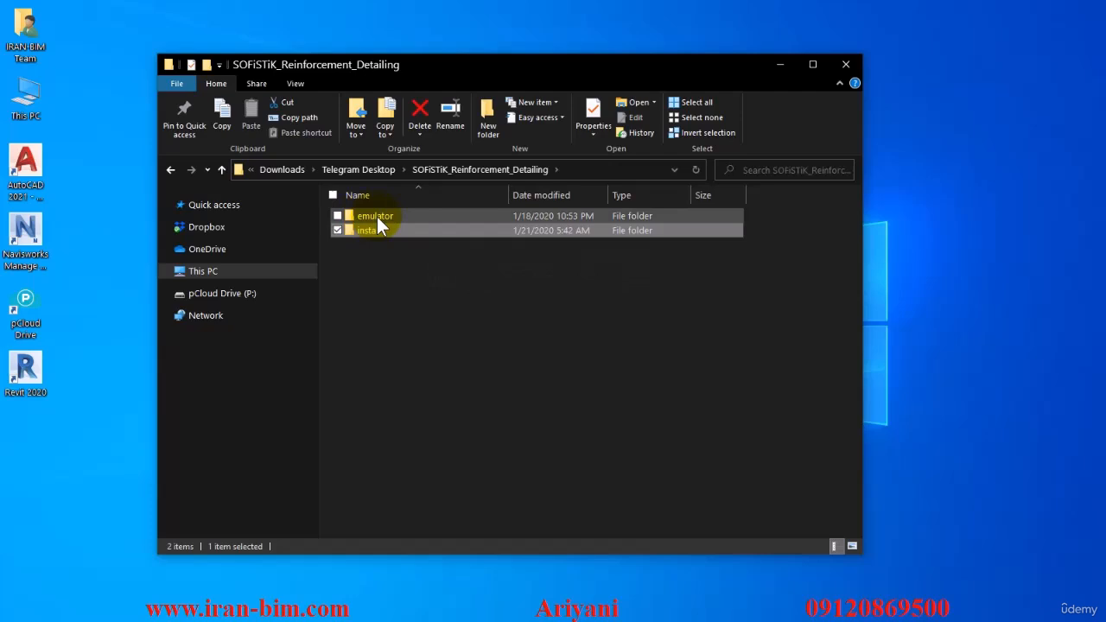
Step: Copy the emulator's wibucm64.dll and browse to C:\Windows\System32
double_click(376, 215)
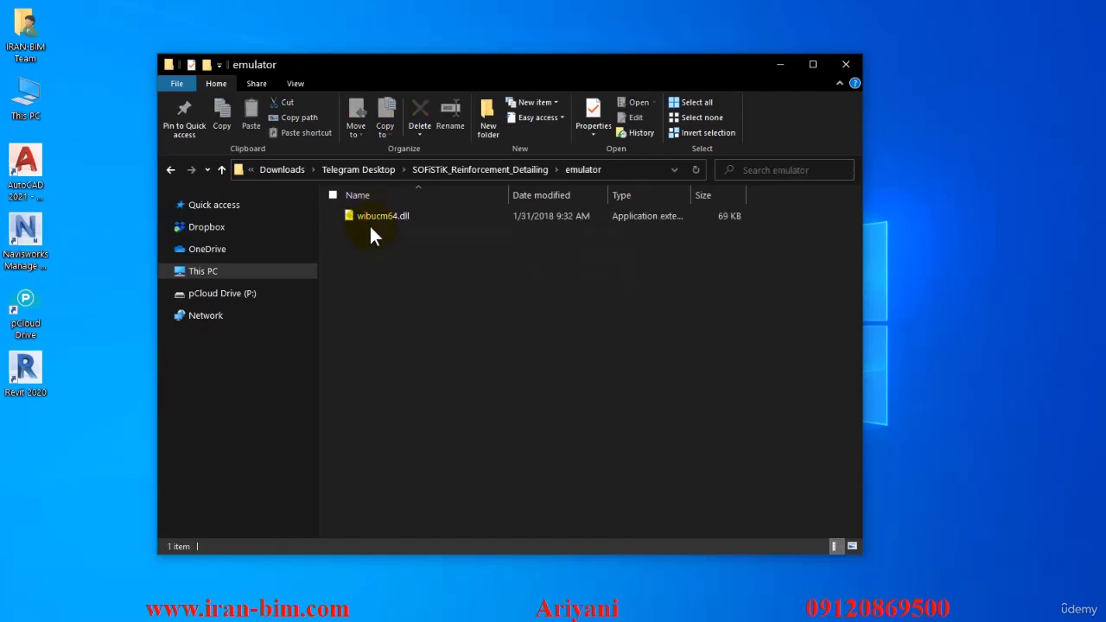
right_click(383, 215)
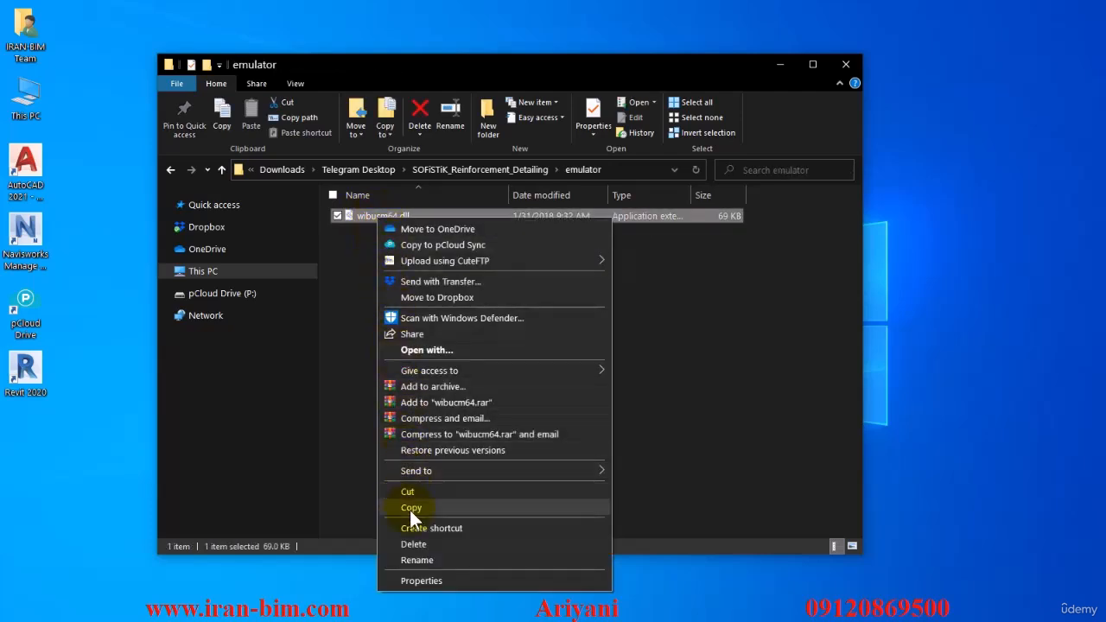
left_click(412, 507)
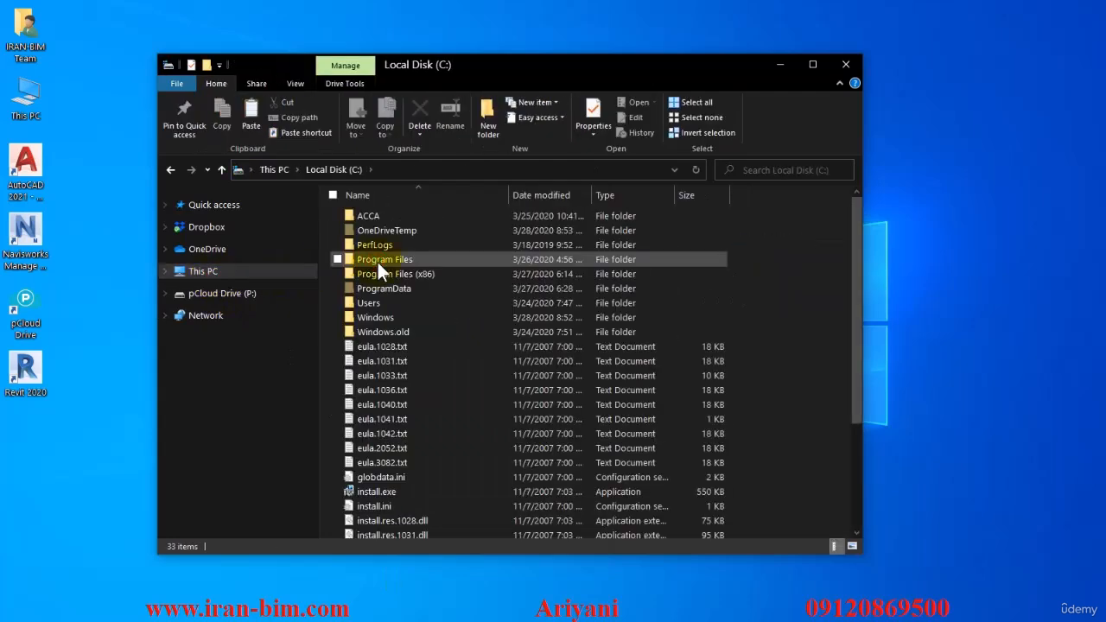
double_click(375, 317)
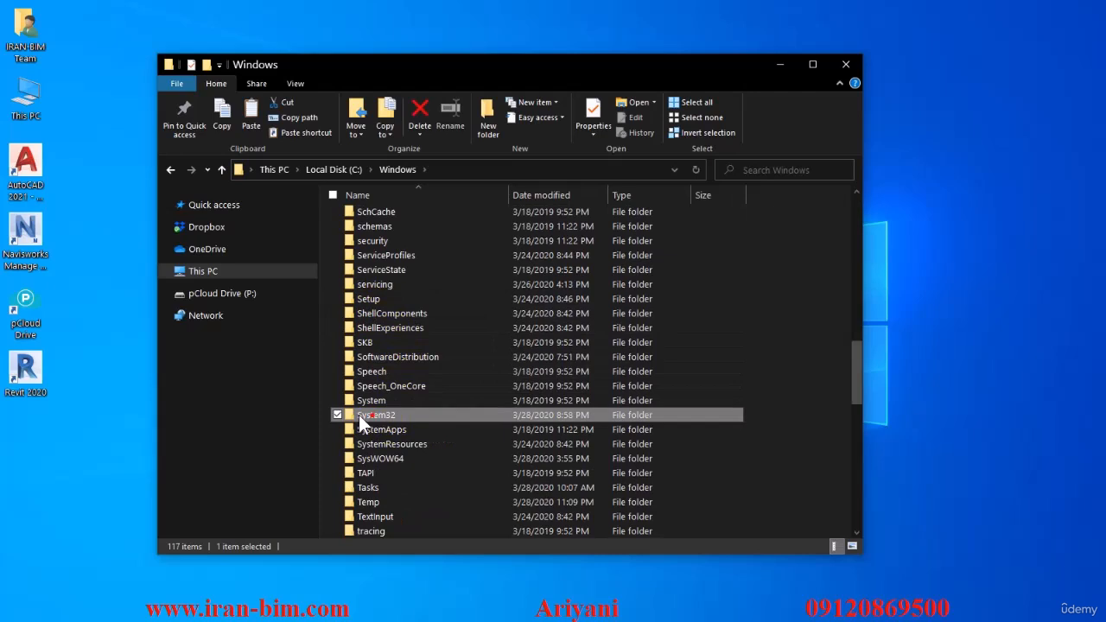
double_click(377, 414)
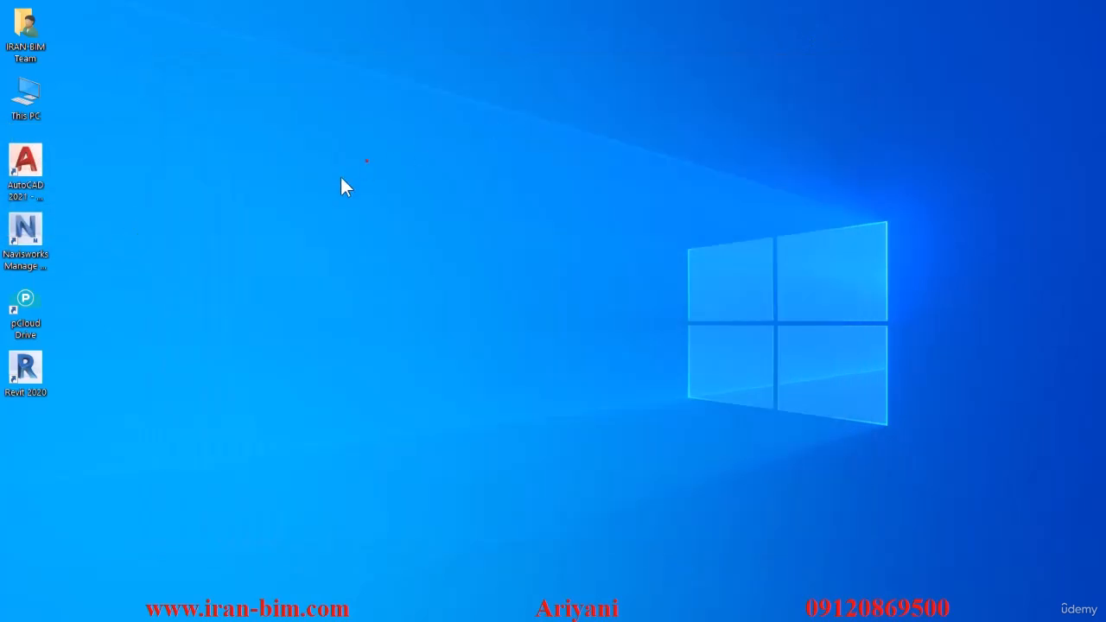
Step: Launch Revit 2020 from its desktop shortcut to open the S-08-01-99 project
double_click(25, 367)
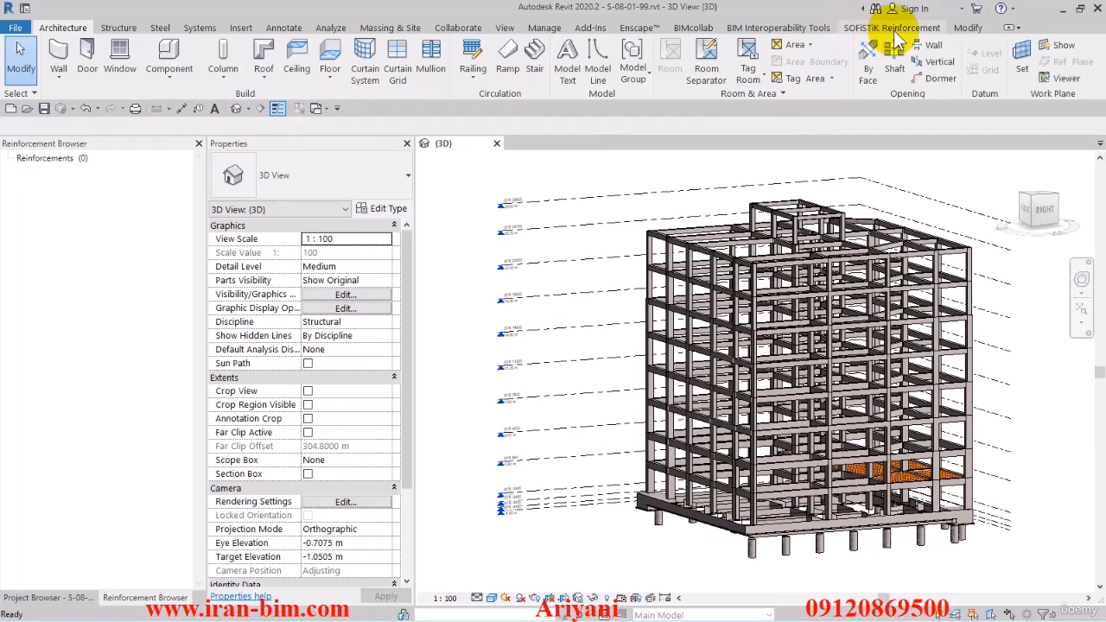
Step: Tour the SOFiSTiK Reinforcement and Structure tabs, pan the 3D model, and open SOFiSTiK Settings
left_click(893, 27)
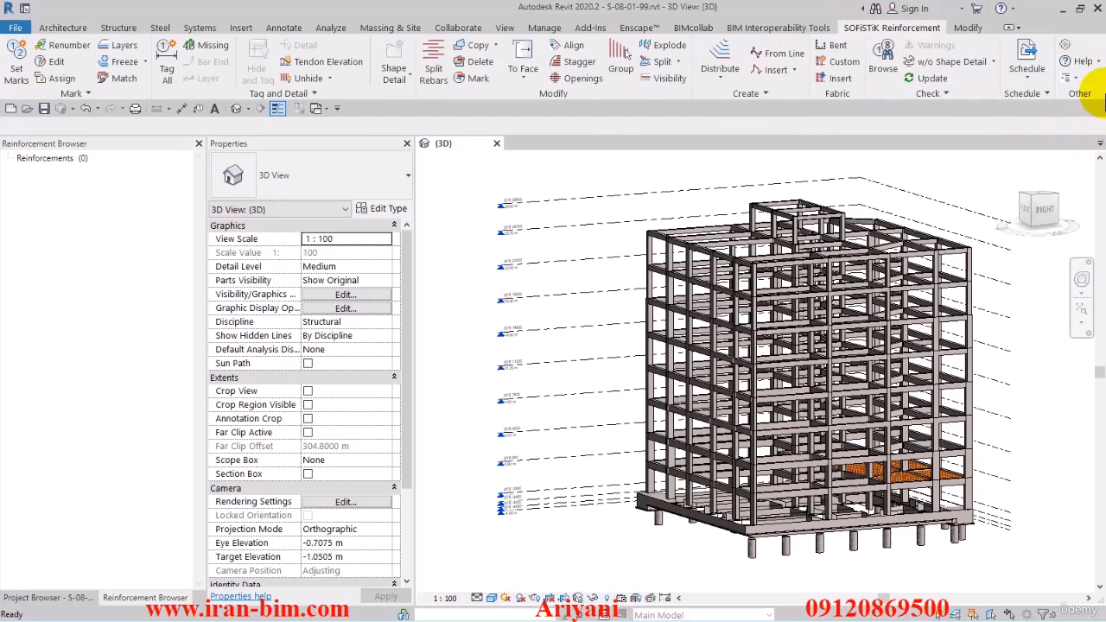
mouse_move(61, 144)
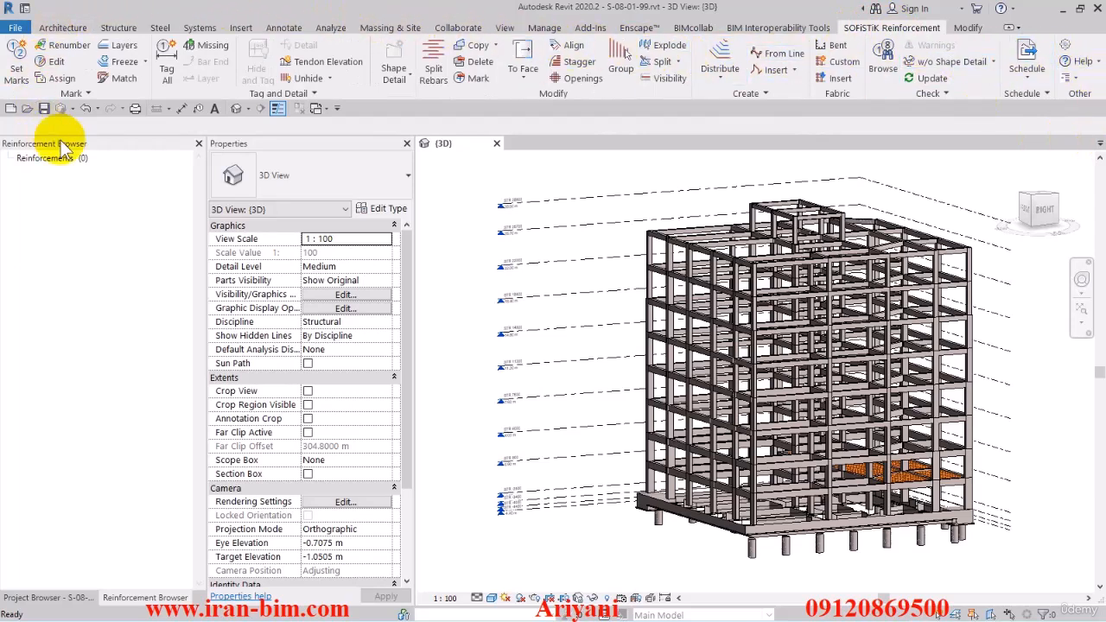
mouse_move(497, 143)
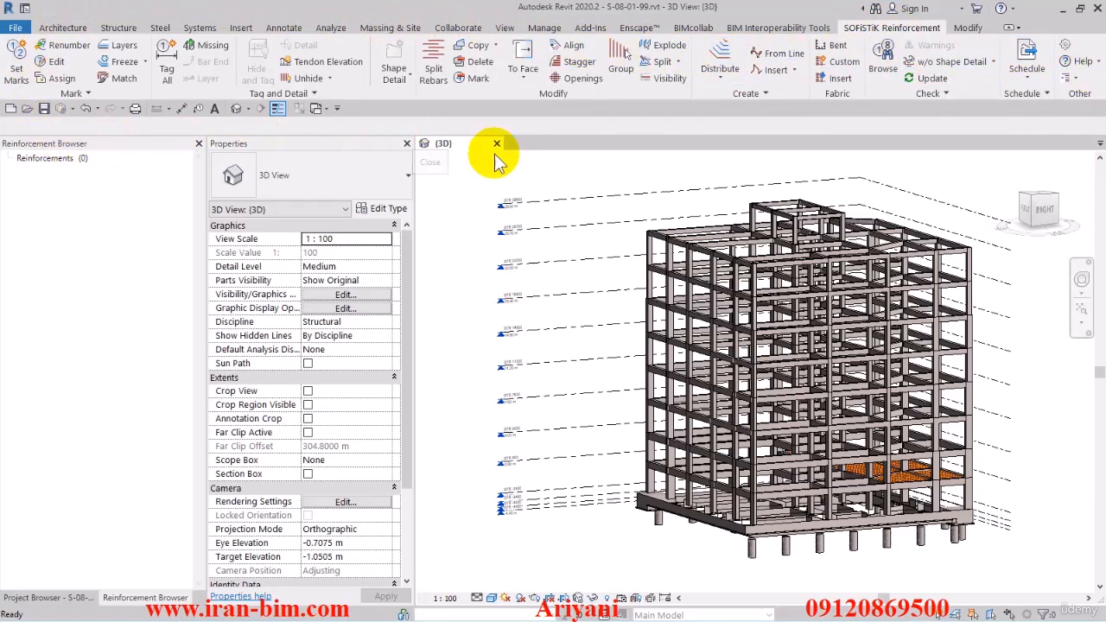
mouse_move(519, 190)
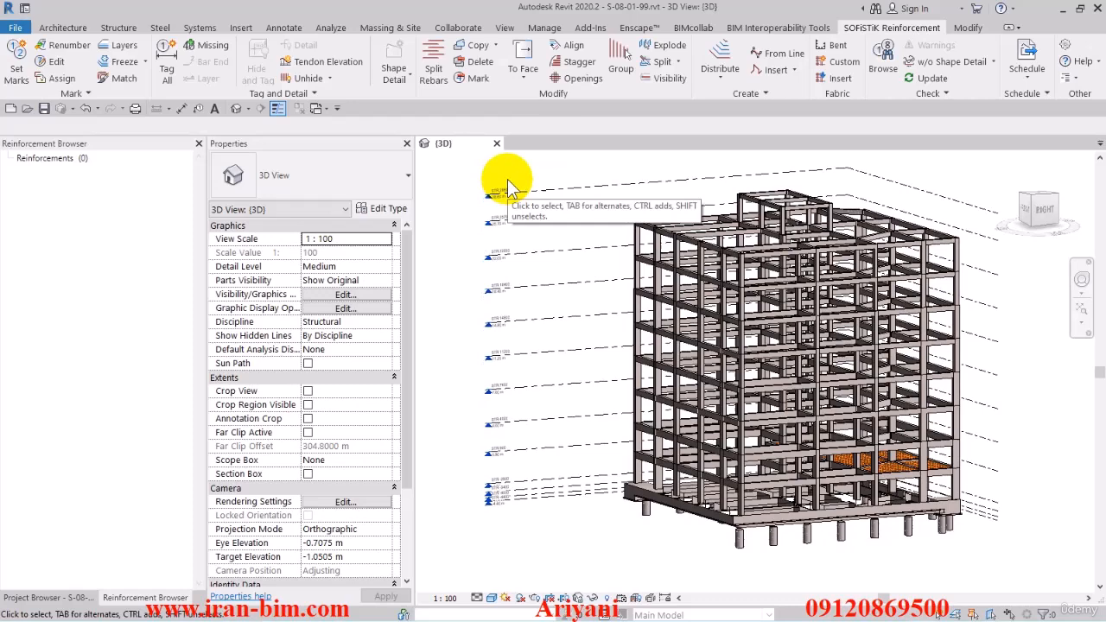
mouse_move(638, 342)
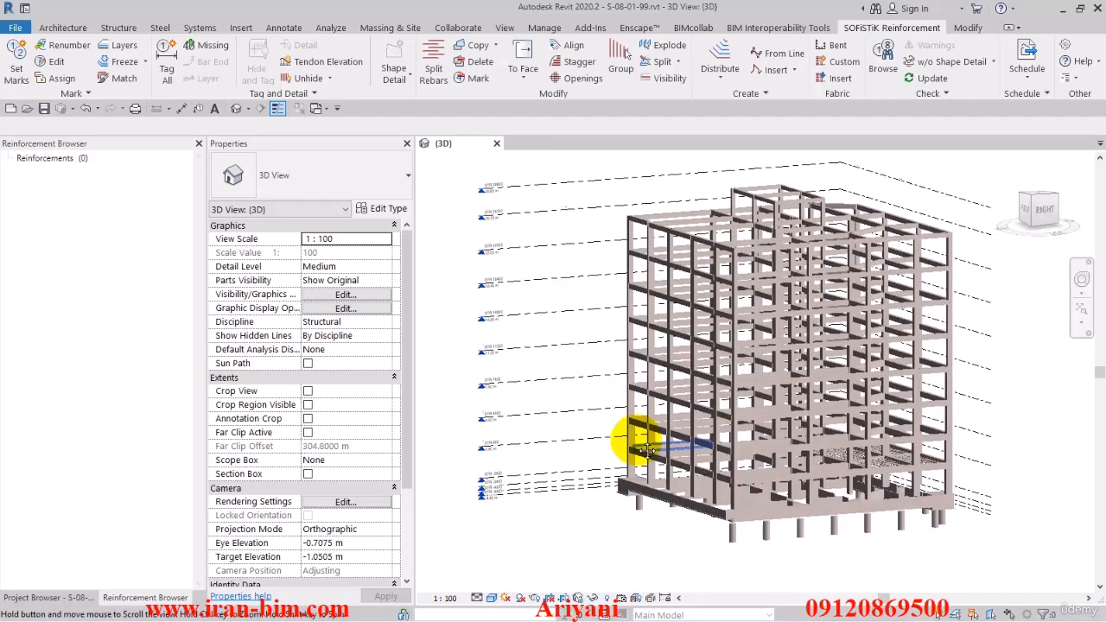
left_click_drag(649, 448, 638, 424)
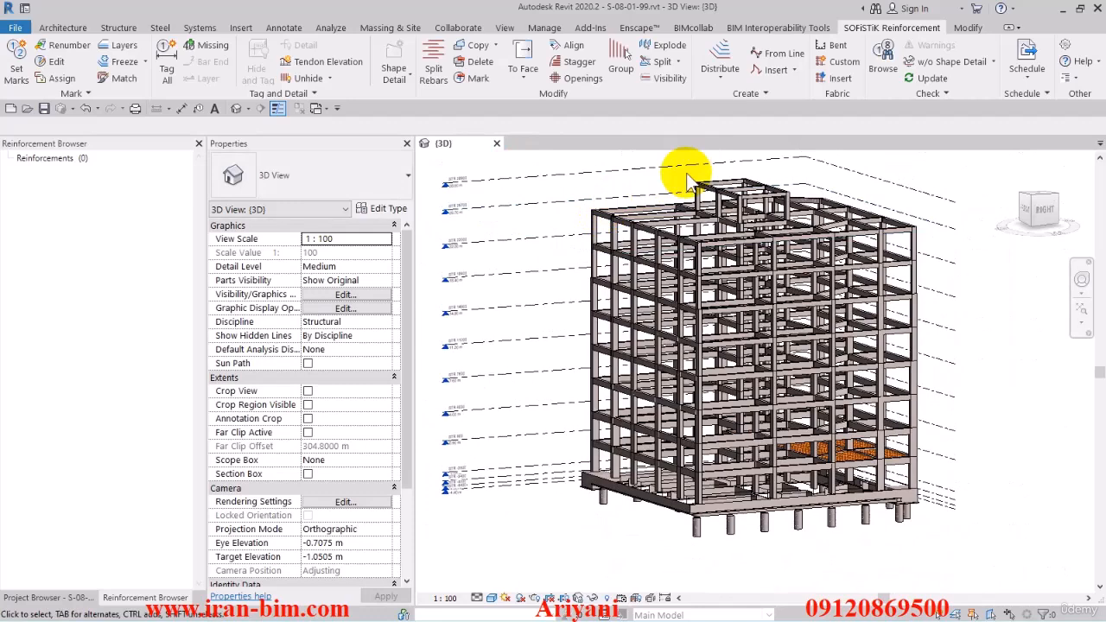
mouse_move(458, 28)
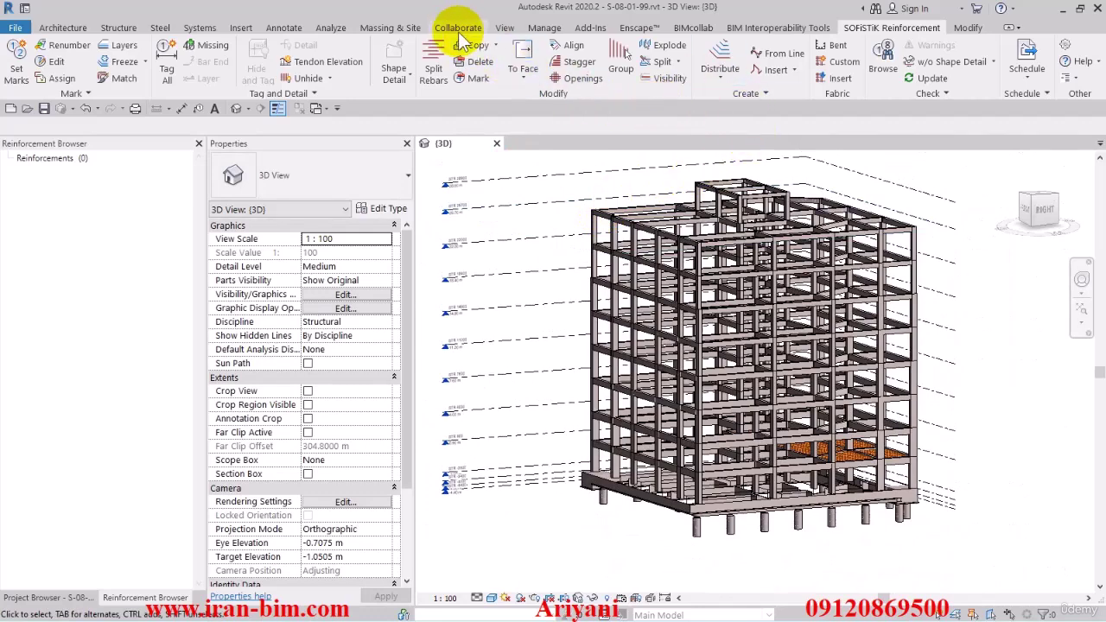
left_click(119, 27)
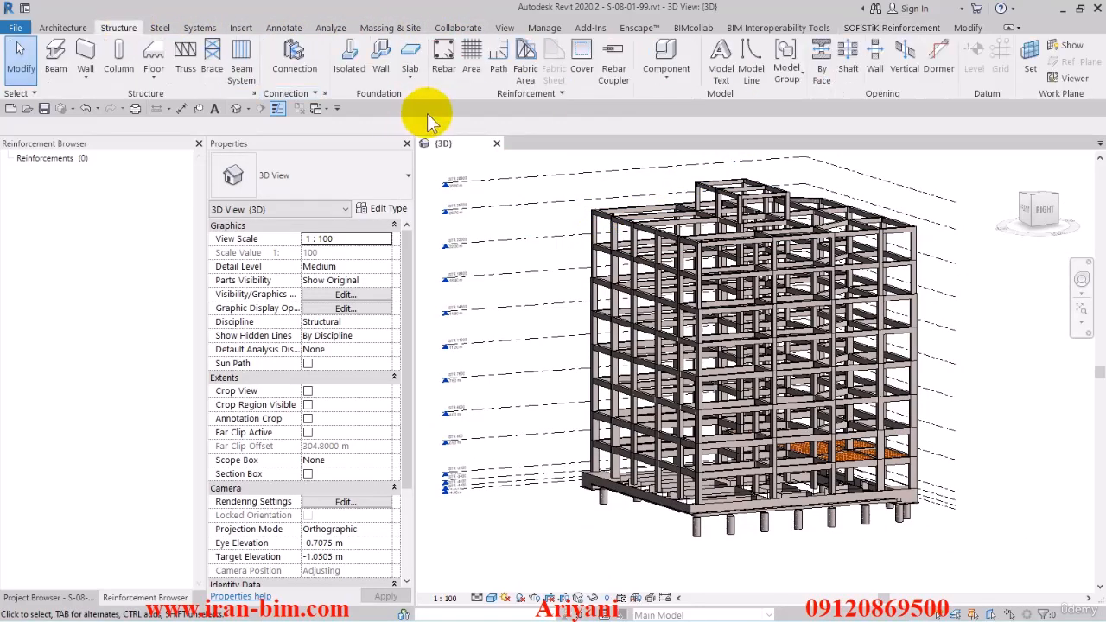
left_click(892, 26)
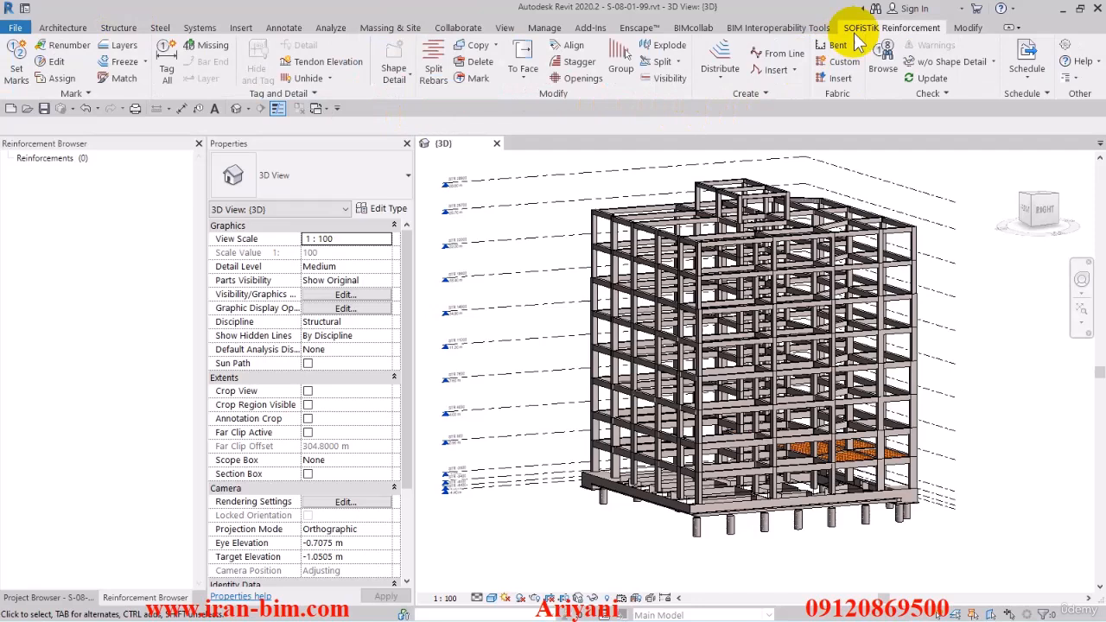
mouse_move(374, 104)
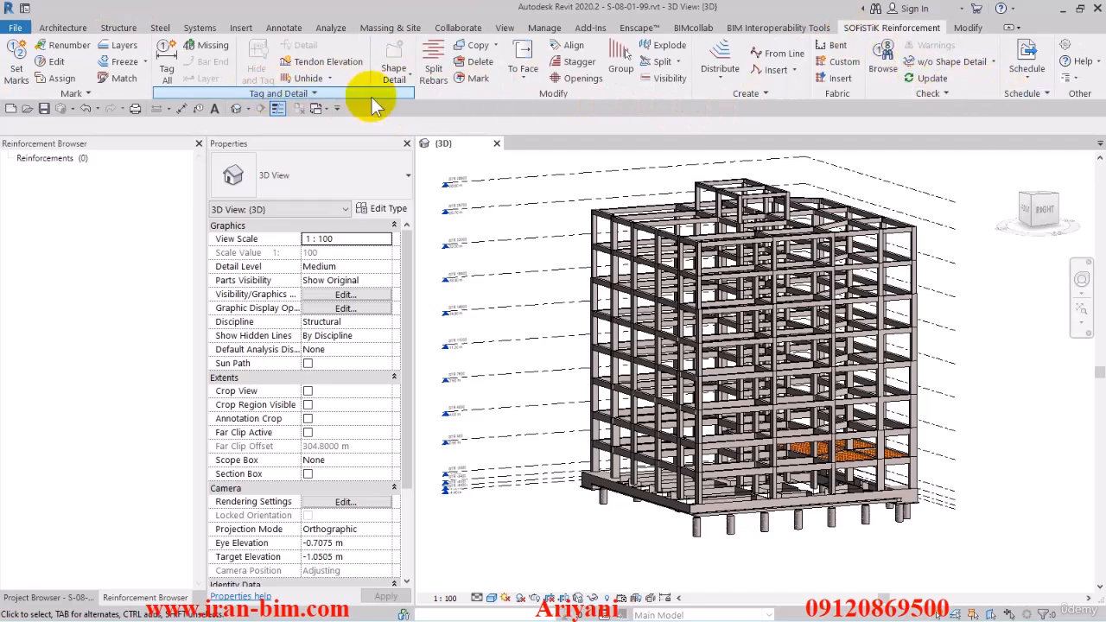
mouse_move(973, 95)
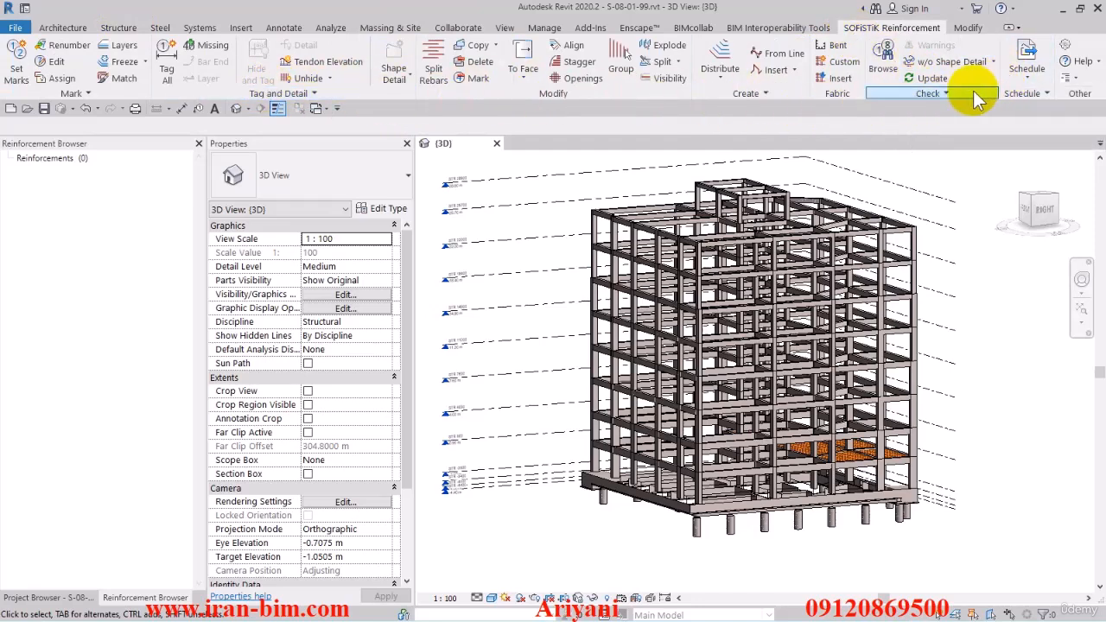
mouse_move(1024, 93)
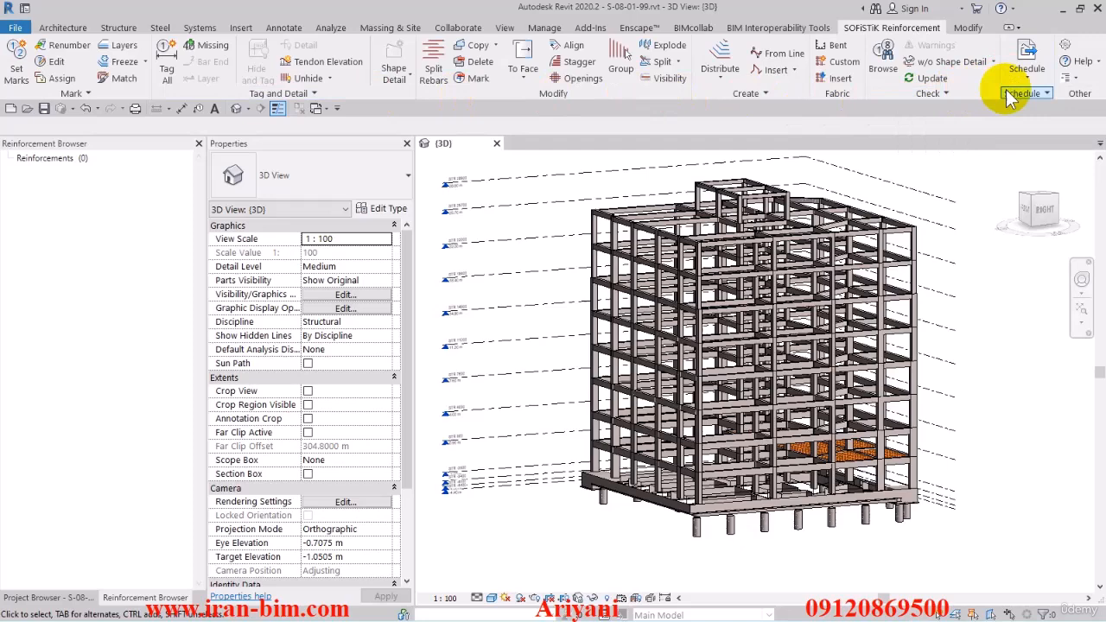
left_click(1027, 92)
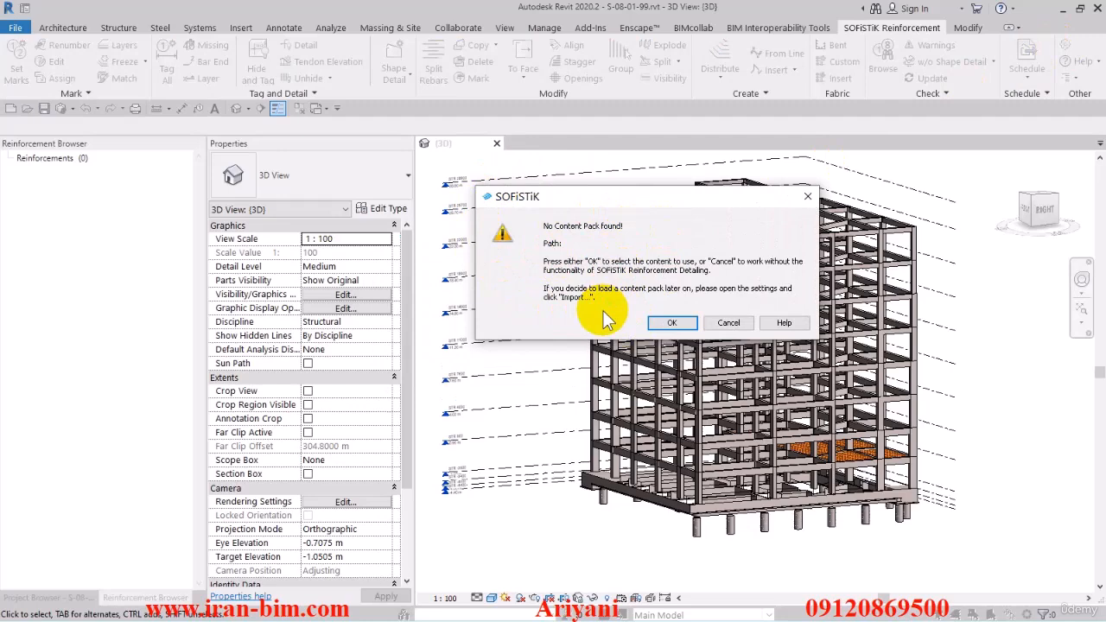
Step: Acknowledge the missing content pack warning and load SOFiSTiK_Content_US.rte
left_click(671, 322)
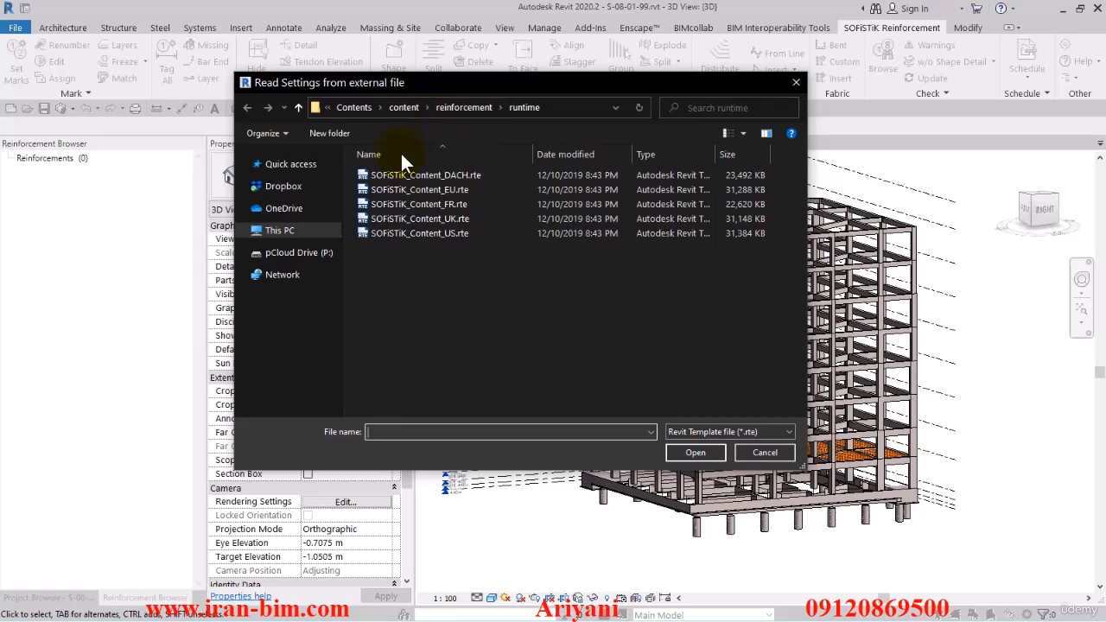
left_click(419, 234)
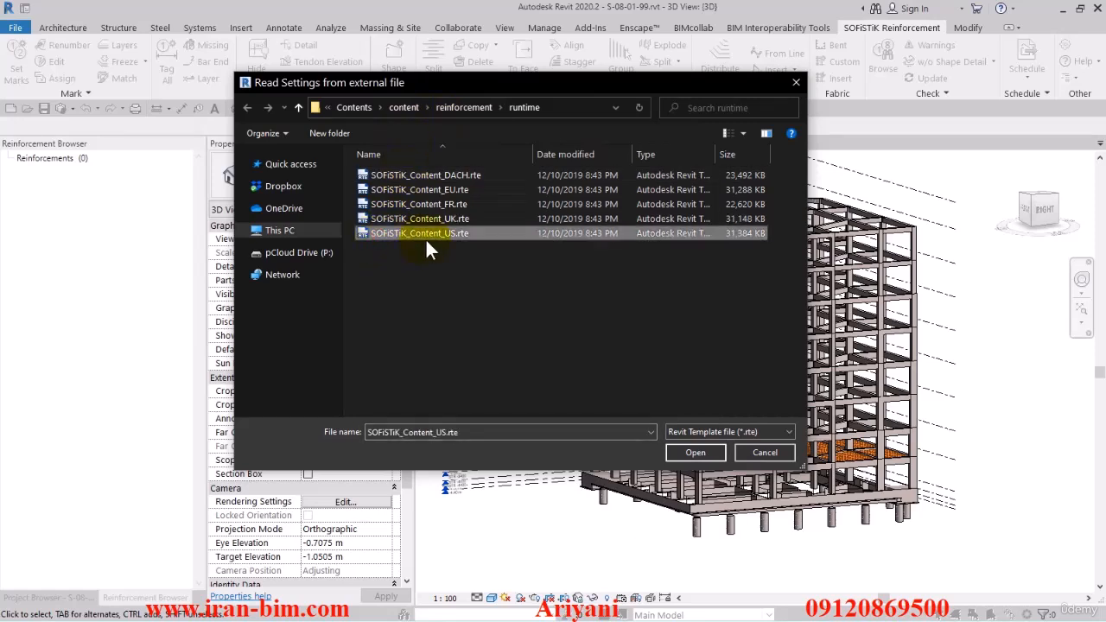
mouse_move(474, 259)
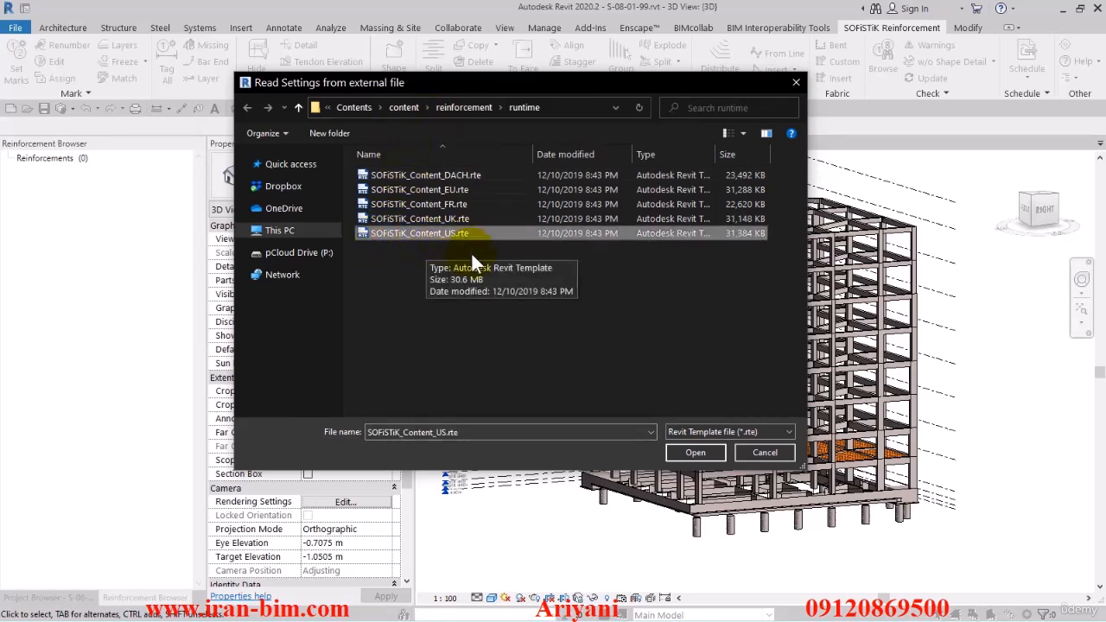
mouse_move(484, 285)
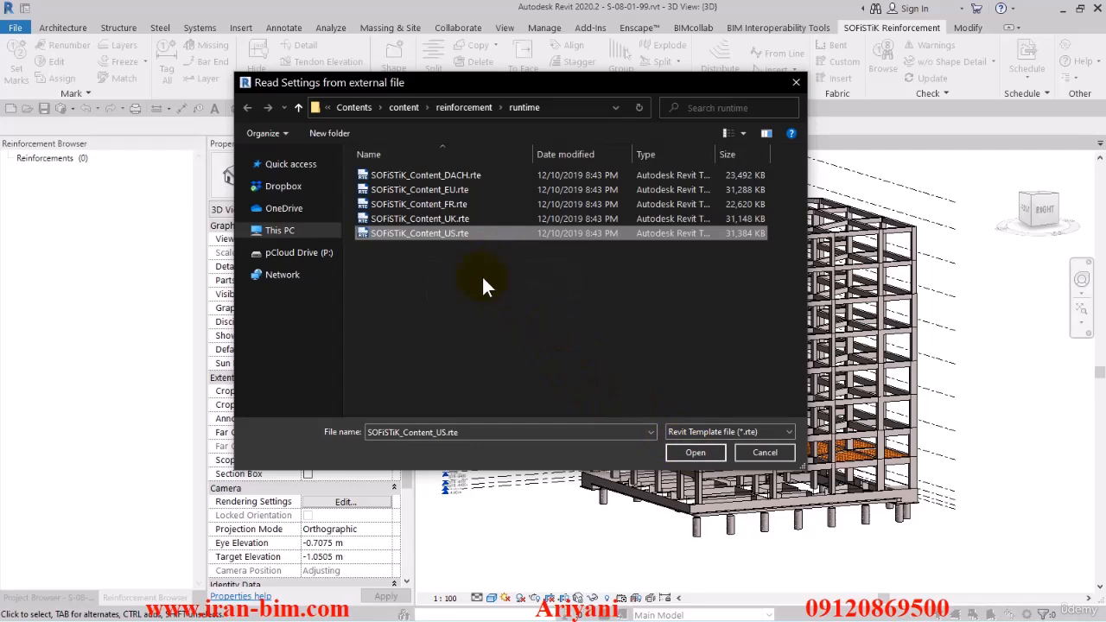
left_click(695, 452)
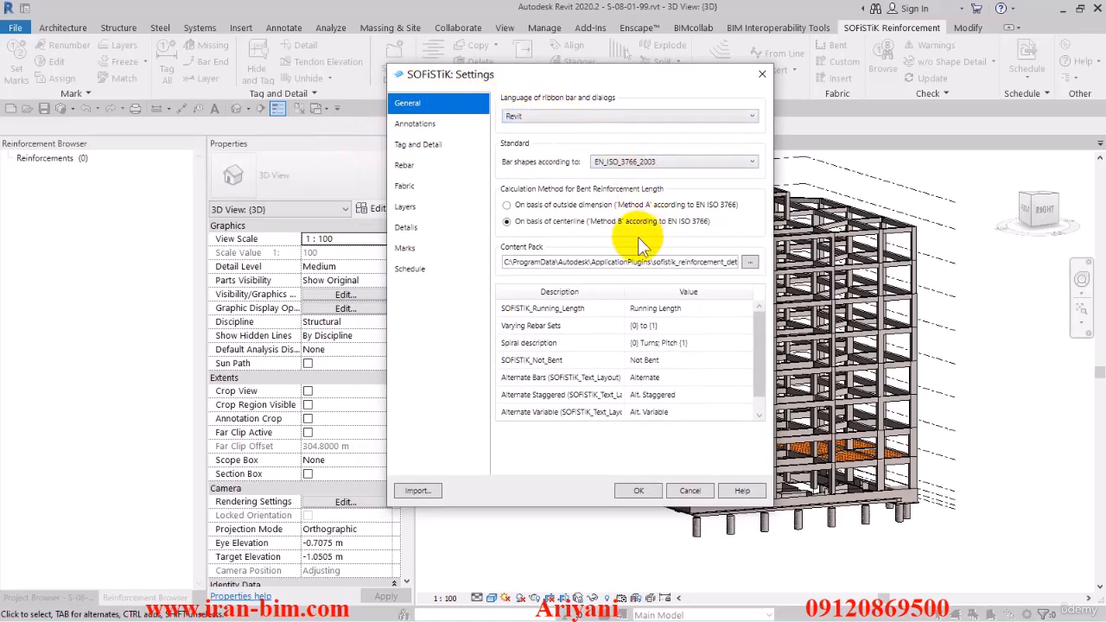
Step: Review the Marks page of SOFiSTiK Settings and confirm the dialog with OK
left_click(418, 144)
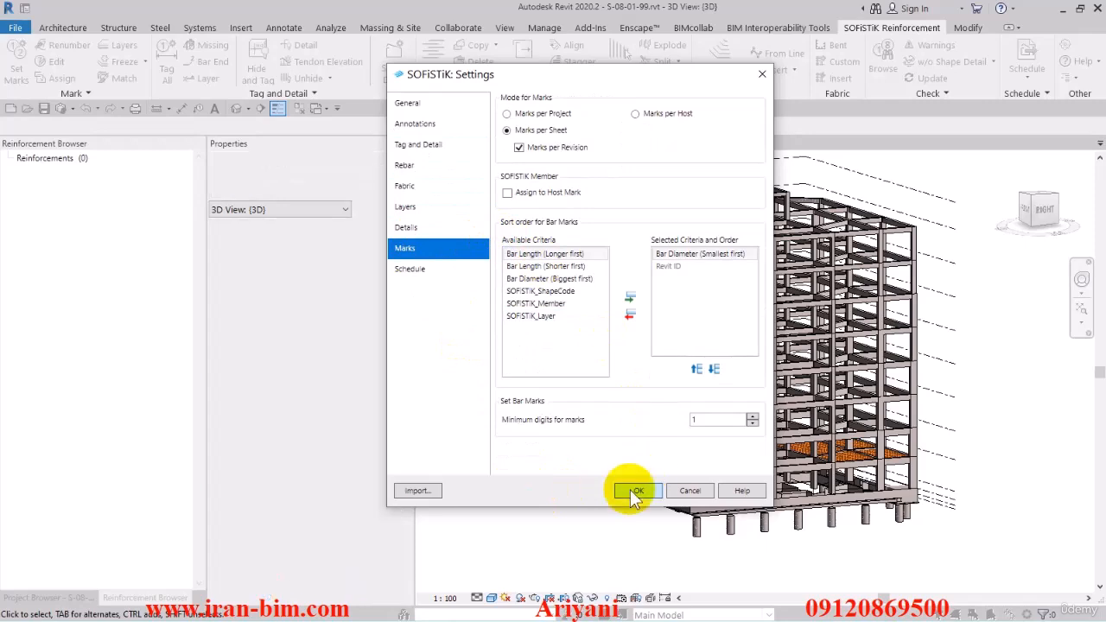
left_click(636, 491)
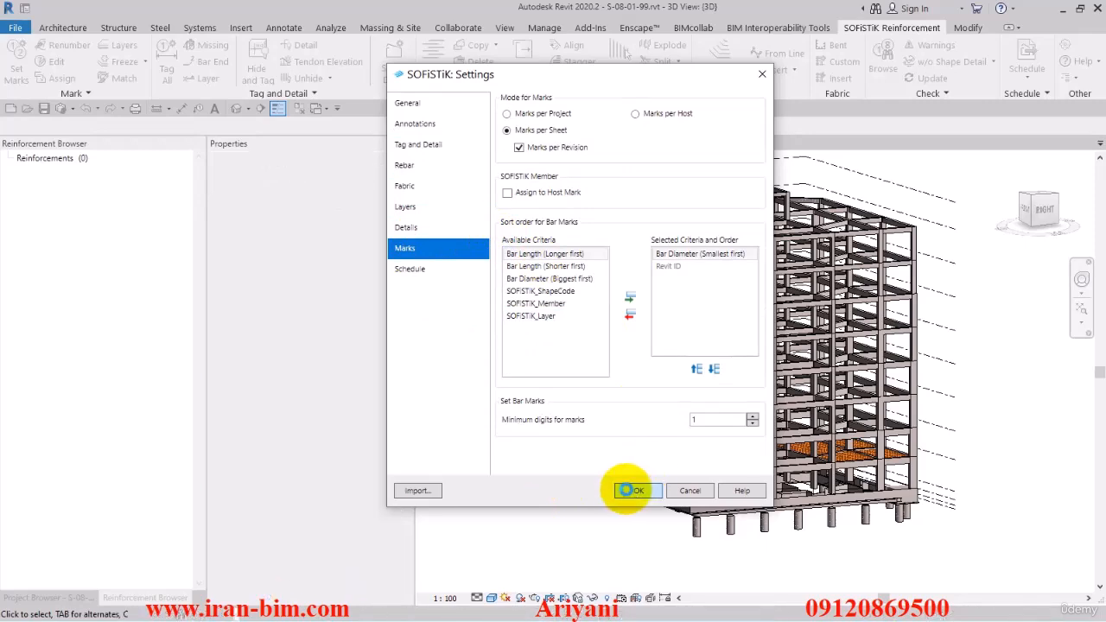
left_click(636, 490)
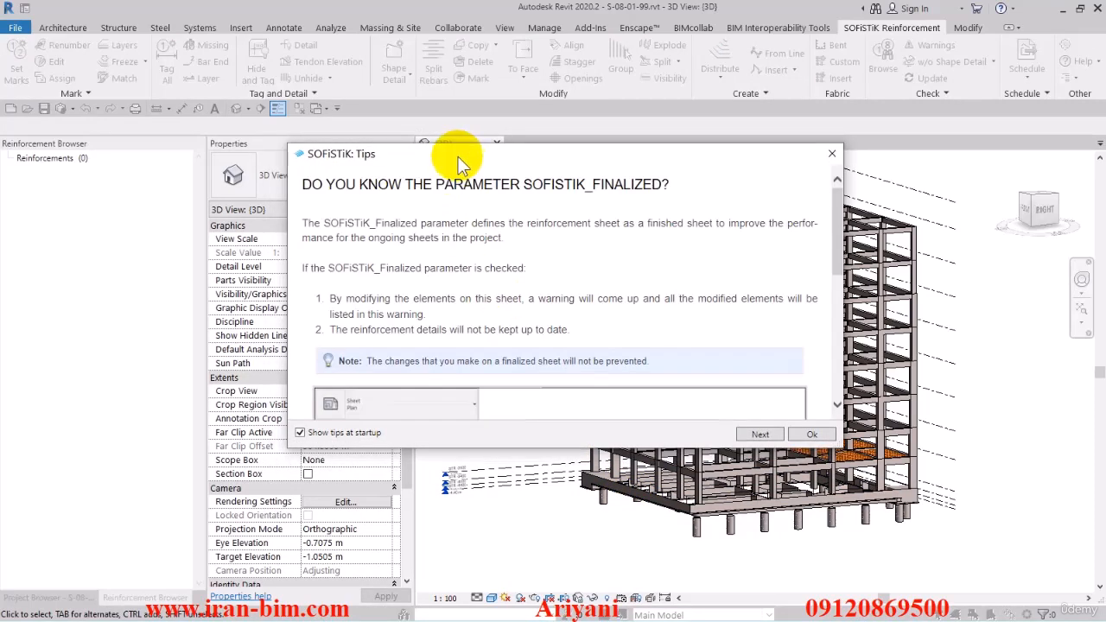
Step: Page through three SOFiSTiK tips, untick 'Show tips at startup', and click Ok
left_click(759, 434)
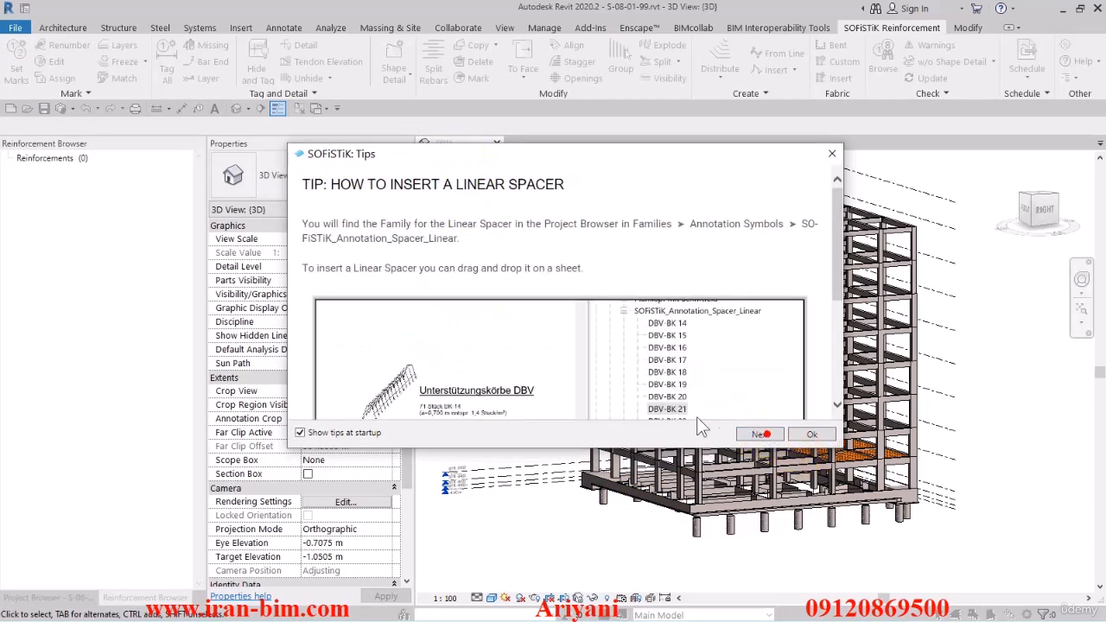
left_click(760, 434)
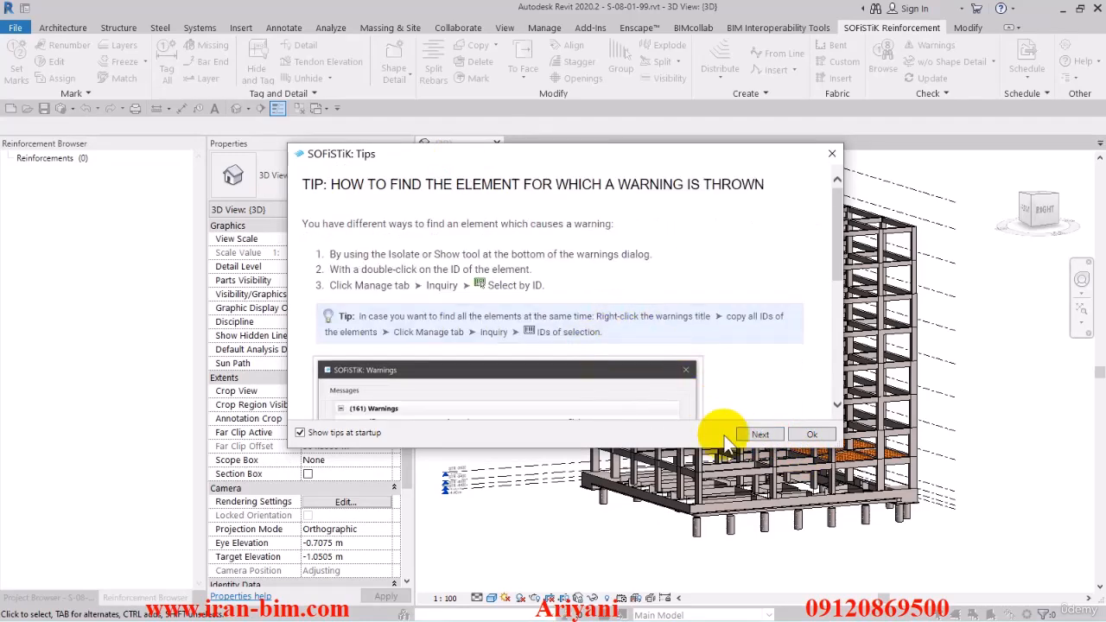
left_click(760, 434)
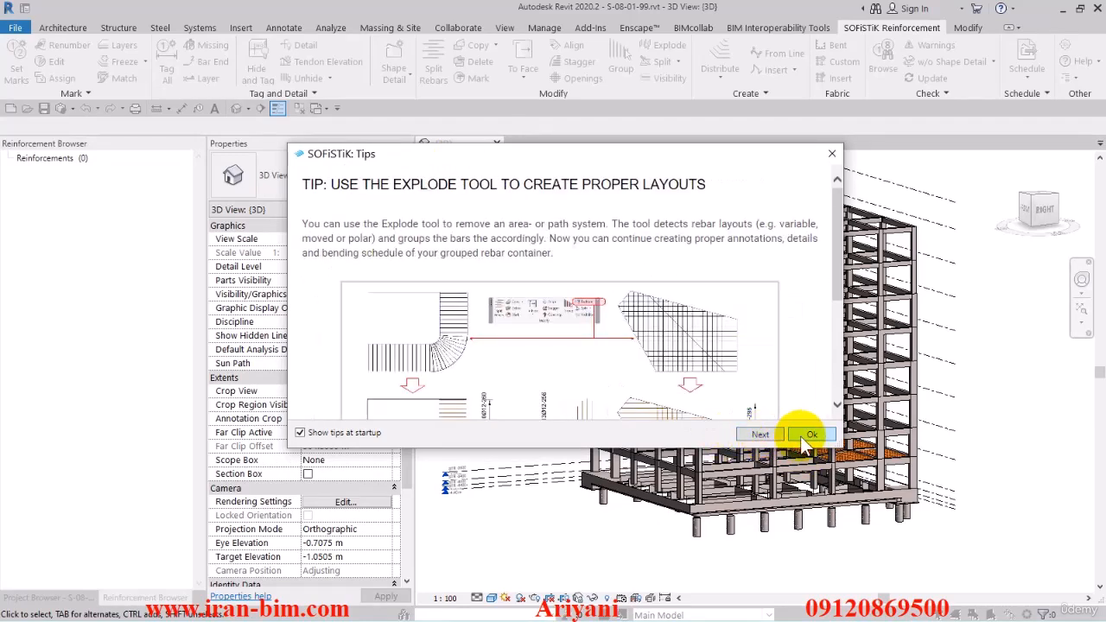
left_click(300, 433)
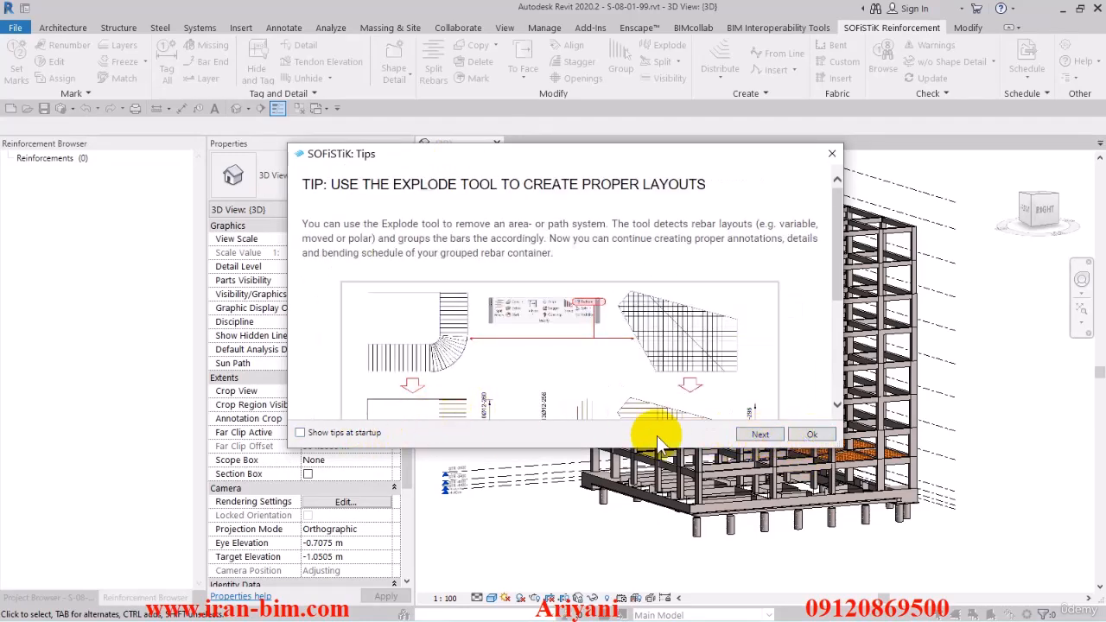
left_click(811, 434)
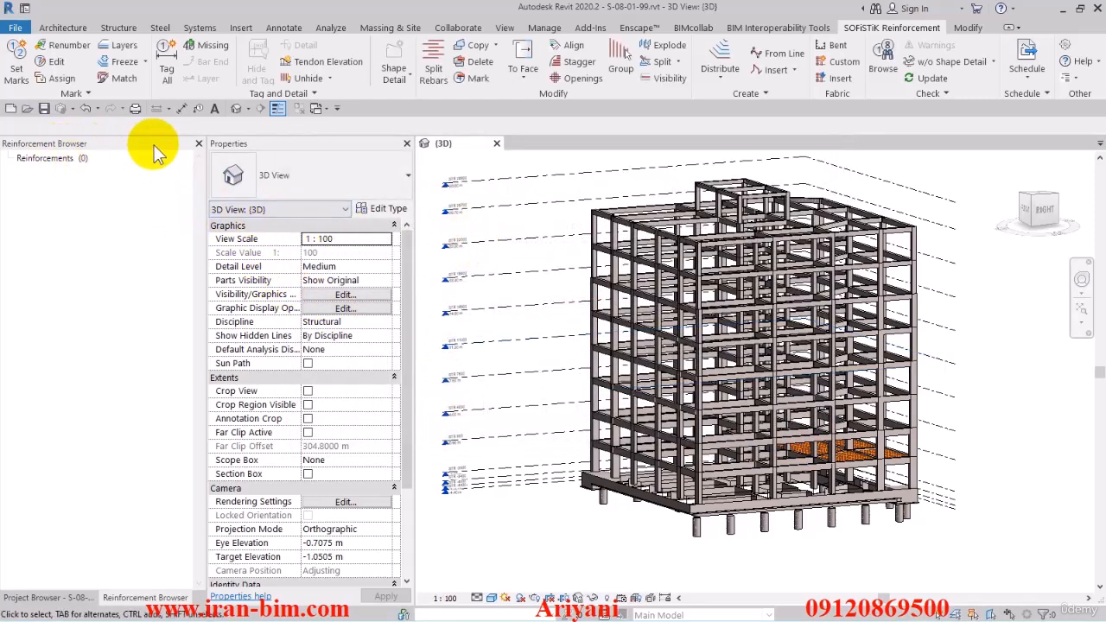
Step: Expand Families > Structural Rebar > Rebar Bar in the Project Browser and select 10M
left_click(48, 598)
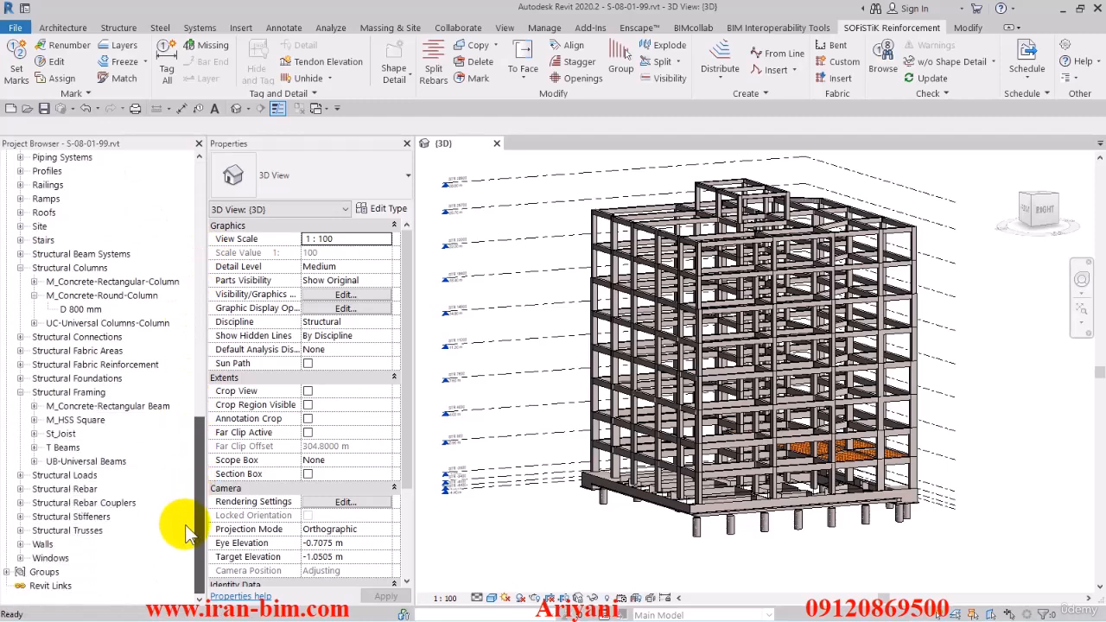
left_click(64, 488)
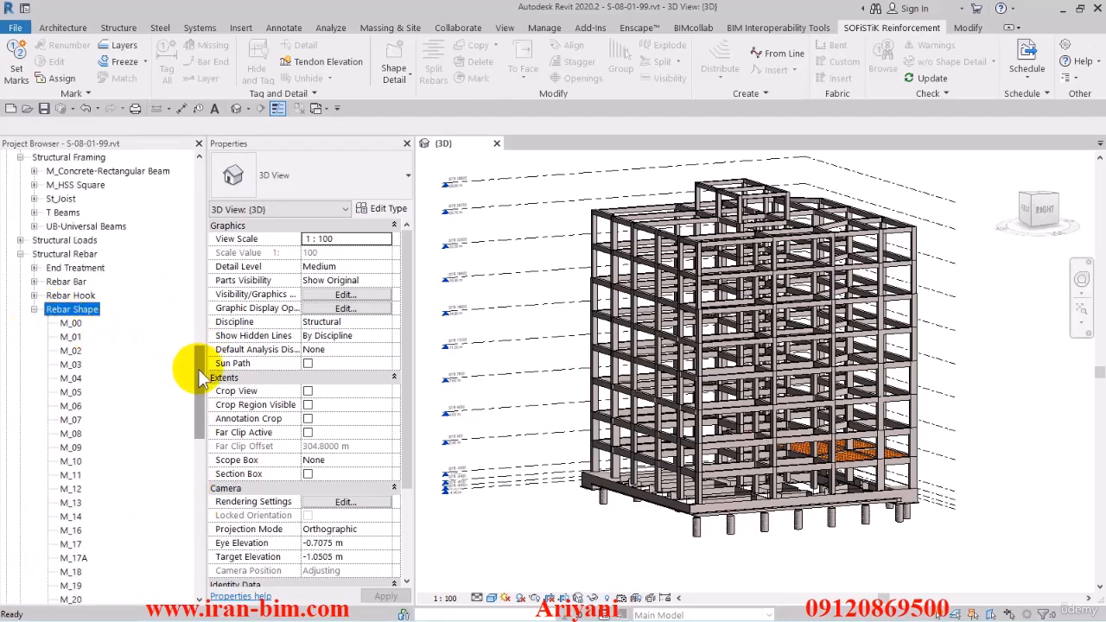
scroll("down", 3)
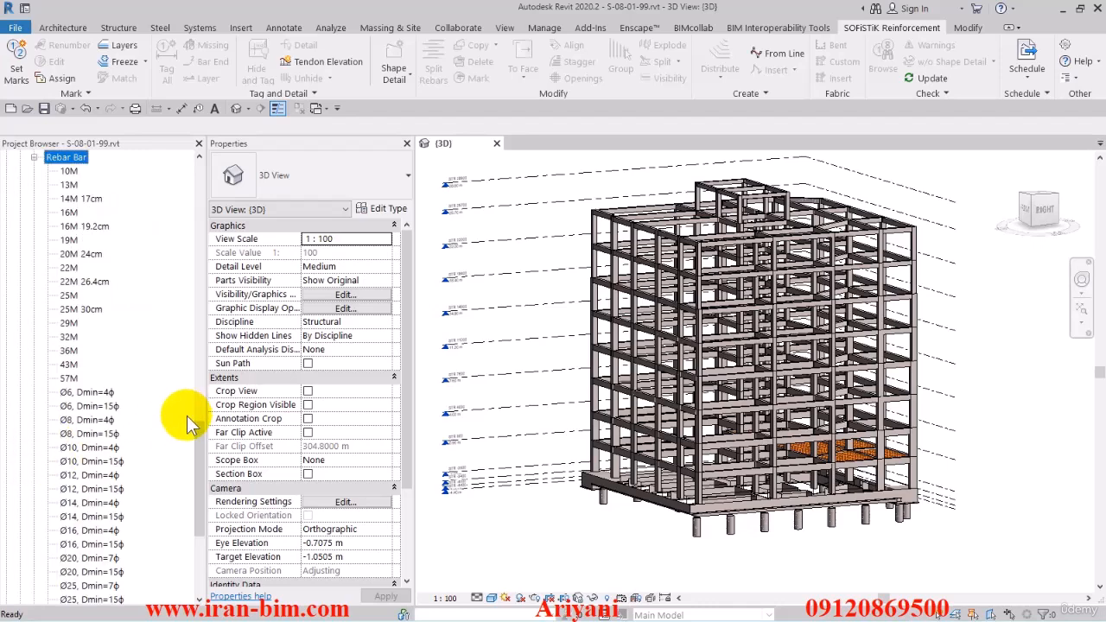
scroll("down", 3)
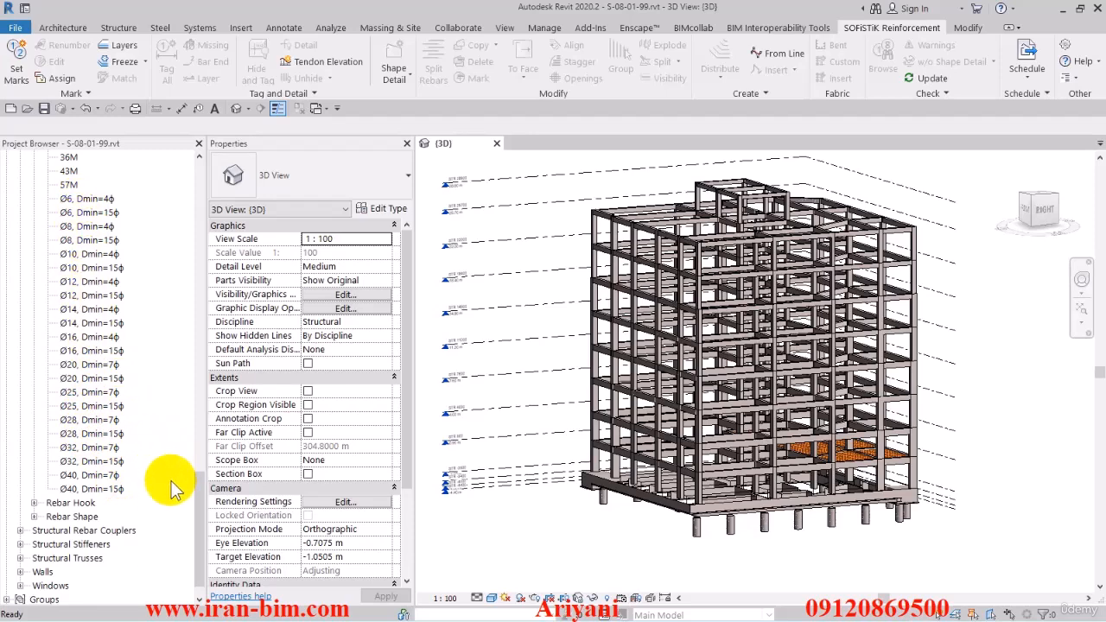
scroll("up", 3)
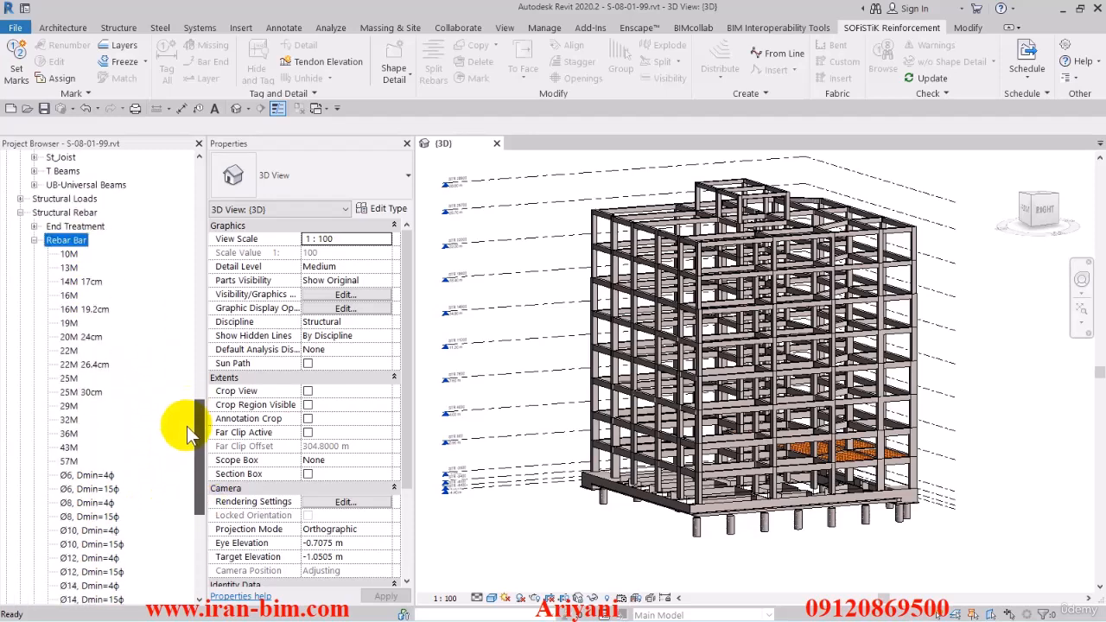
left_click(68, 254)
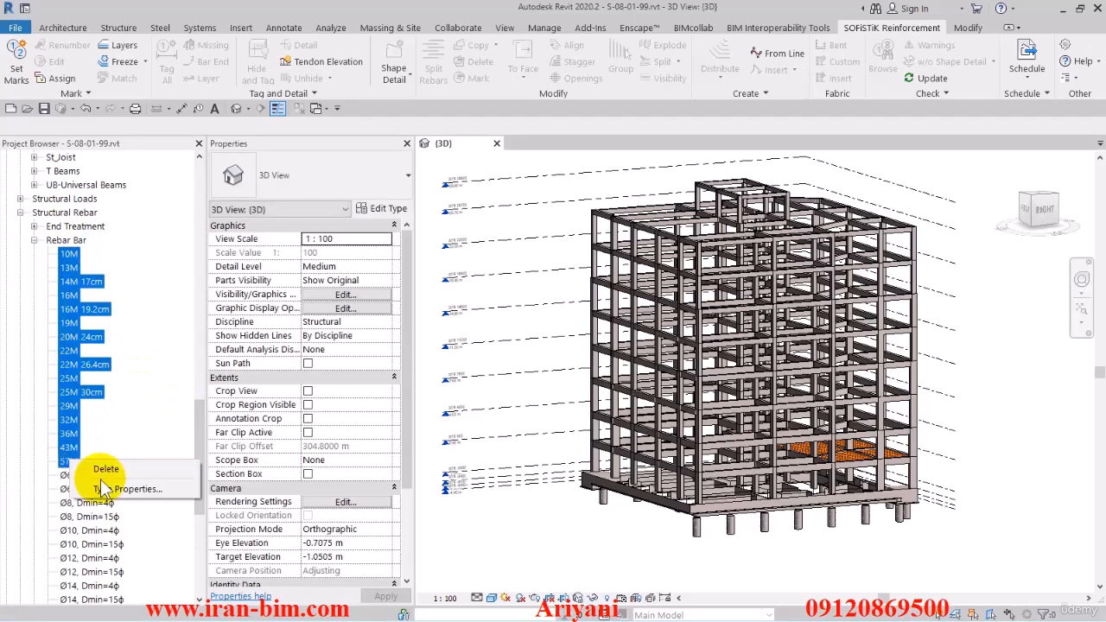
Step: Delete the default 10M–57M rebar bar types and their dependent couplers, leaving only Ø types
left_click(105, 469)
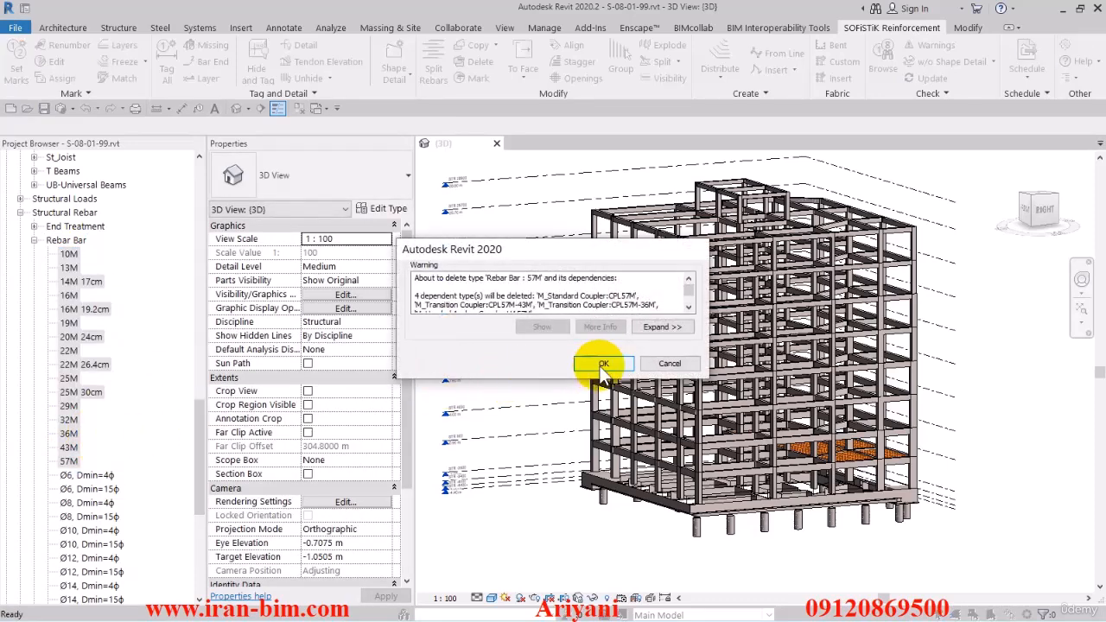
mouse_move(87, 510)
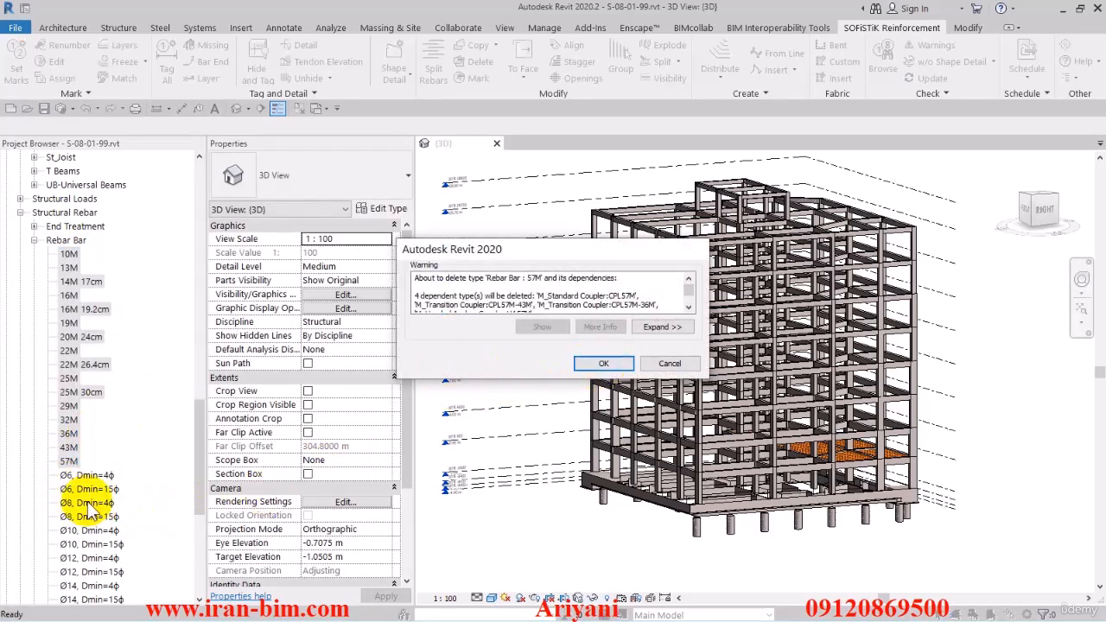
mouse_move(531, 385)
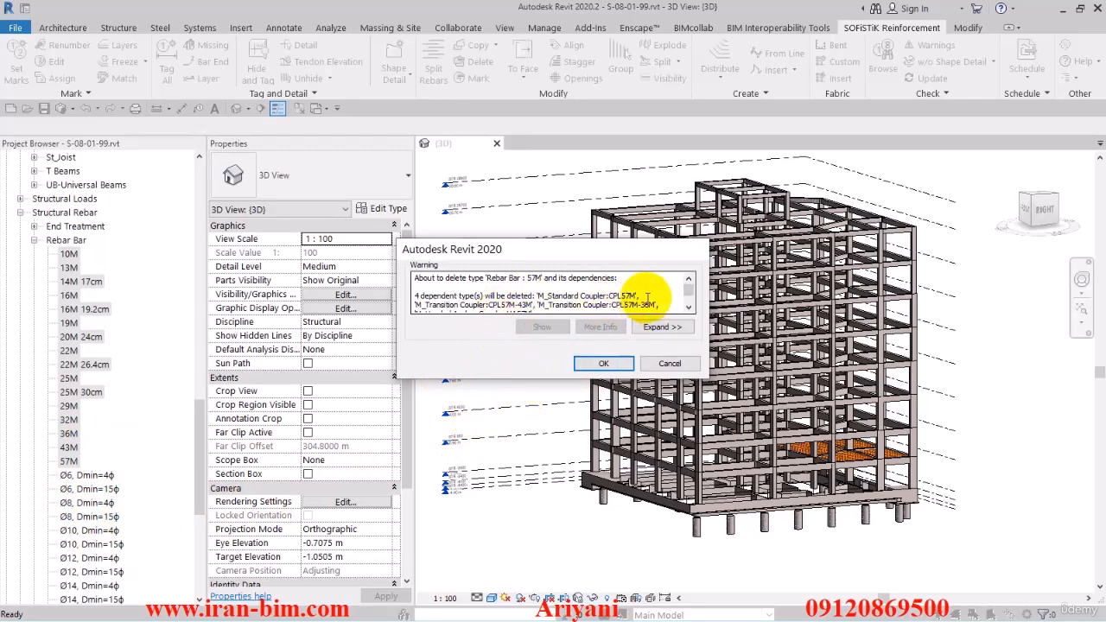
left_click(604, 363)
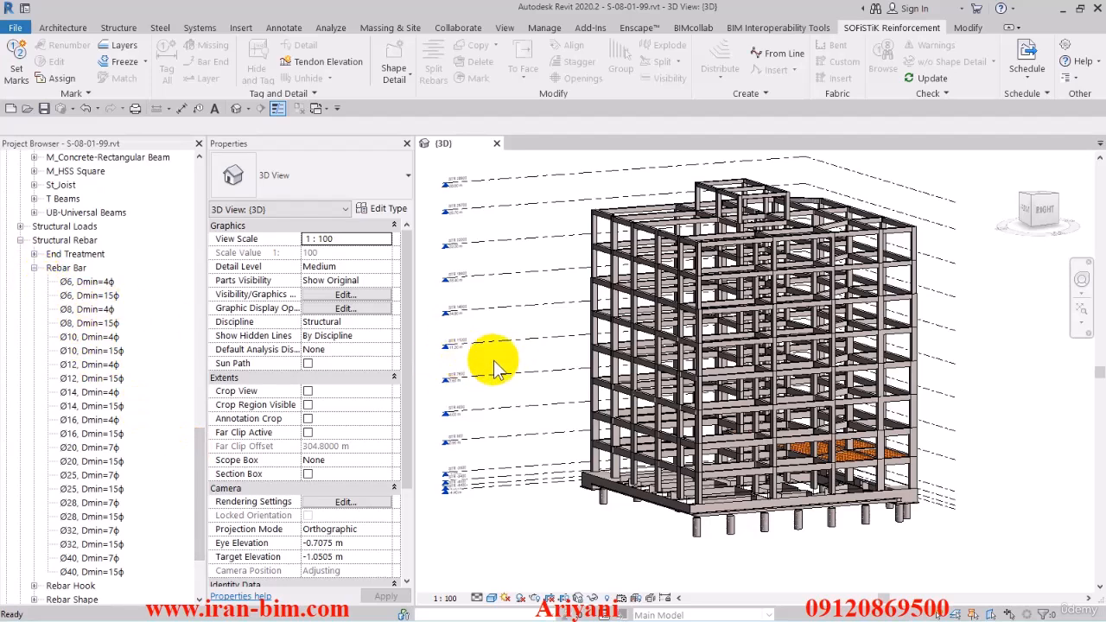
mouse_move(200, 443)
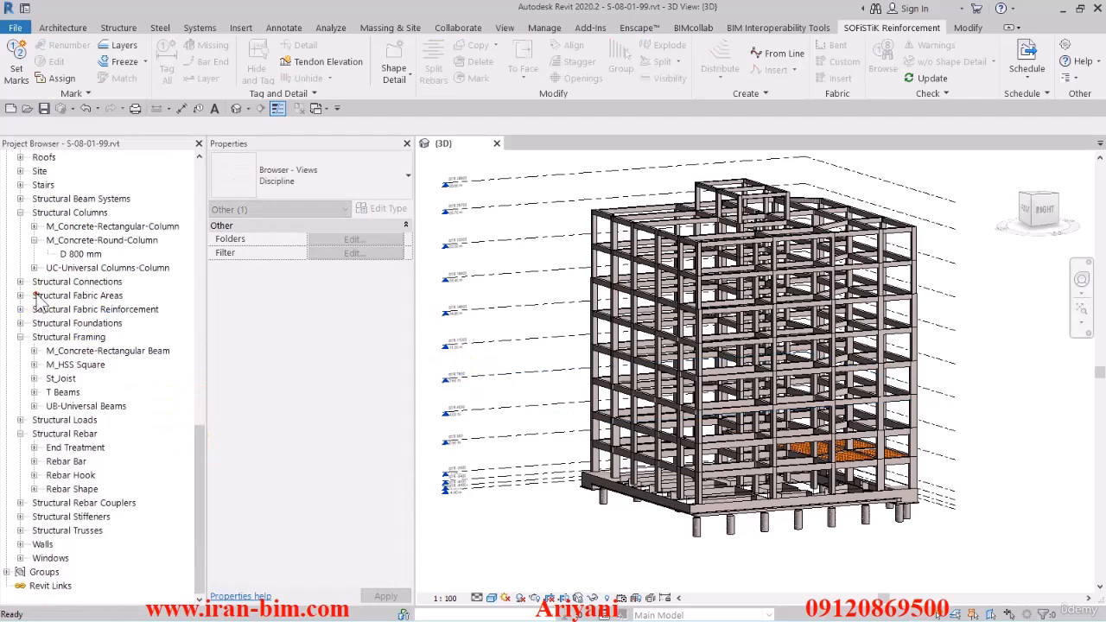
Step: Open the STR -2500 structural plan from the Project Browser for rebar placement
scroll("up", 3)
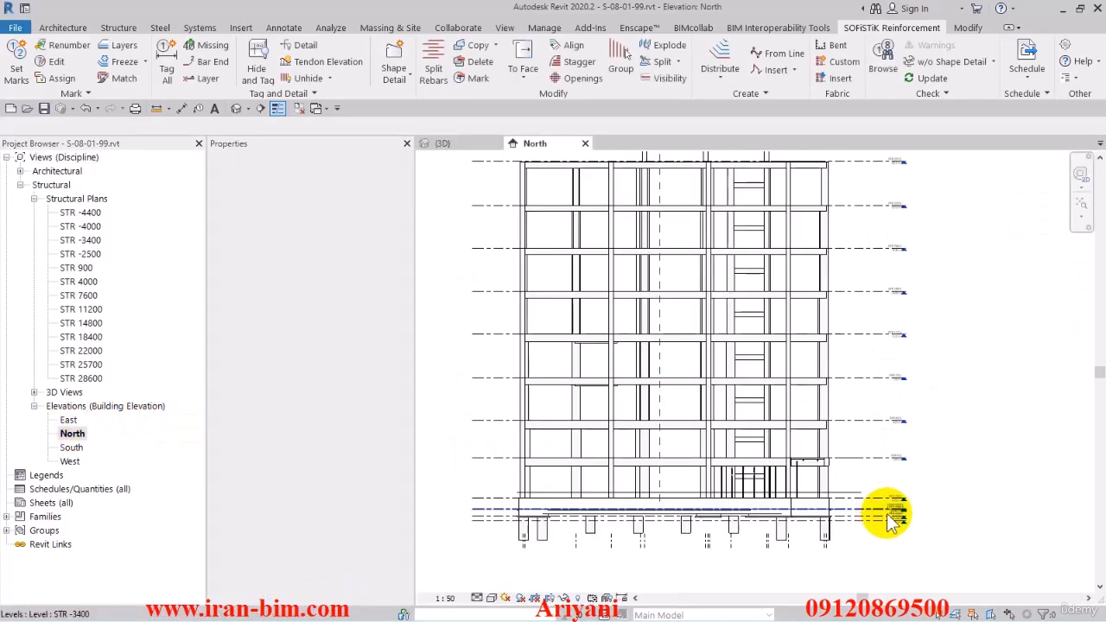
double_click(81, 253)
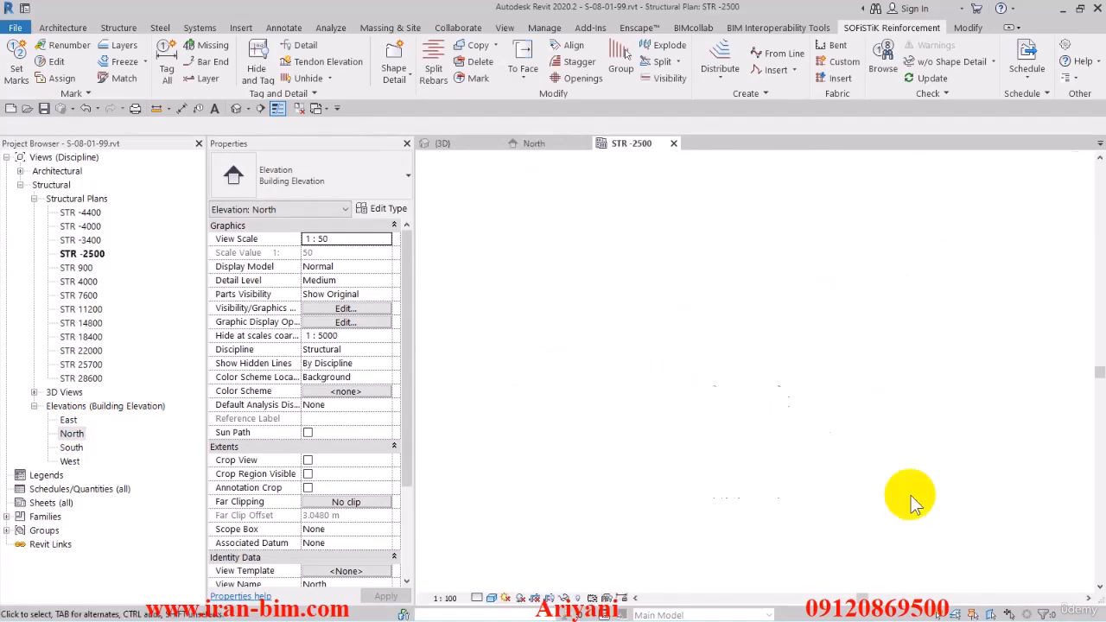